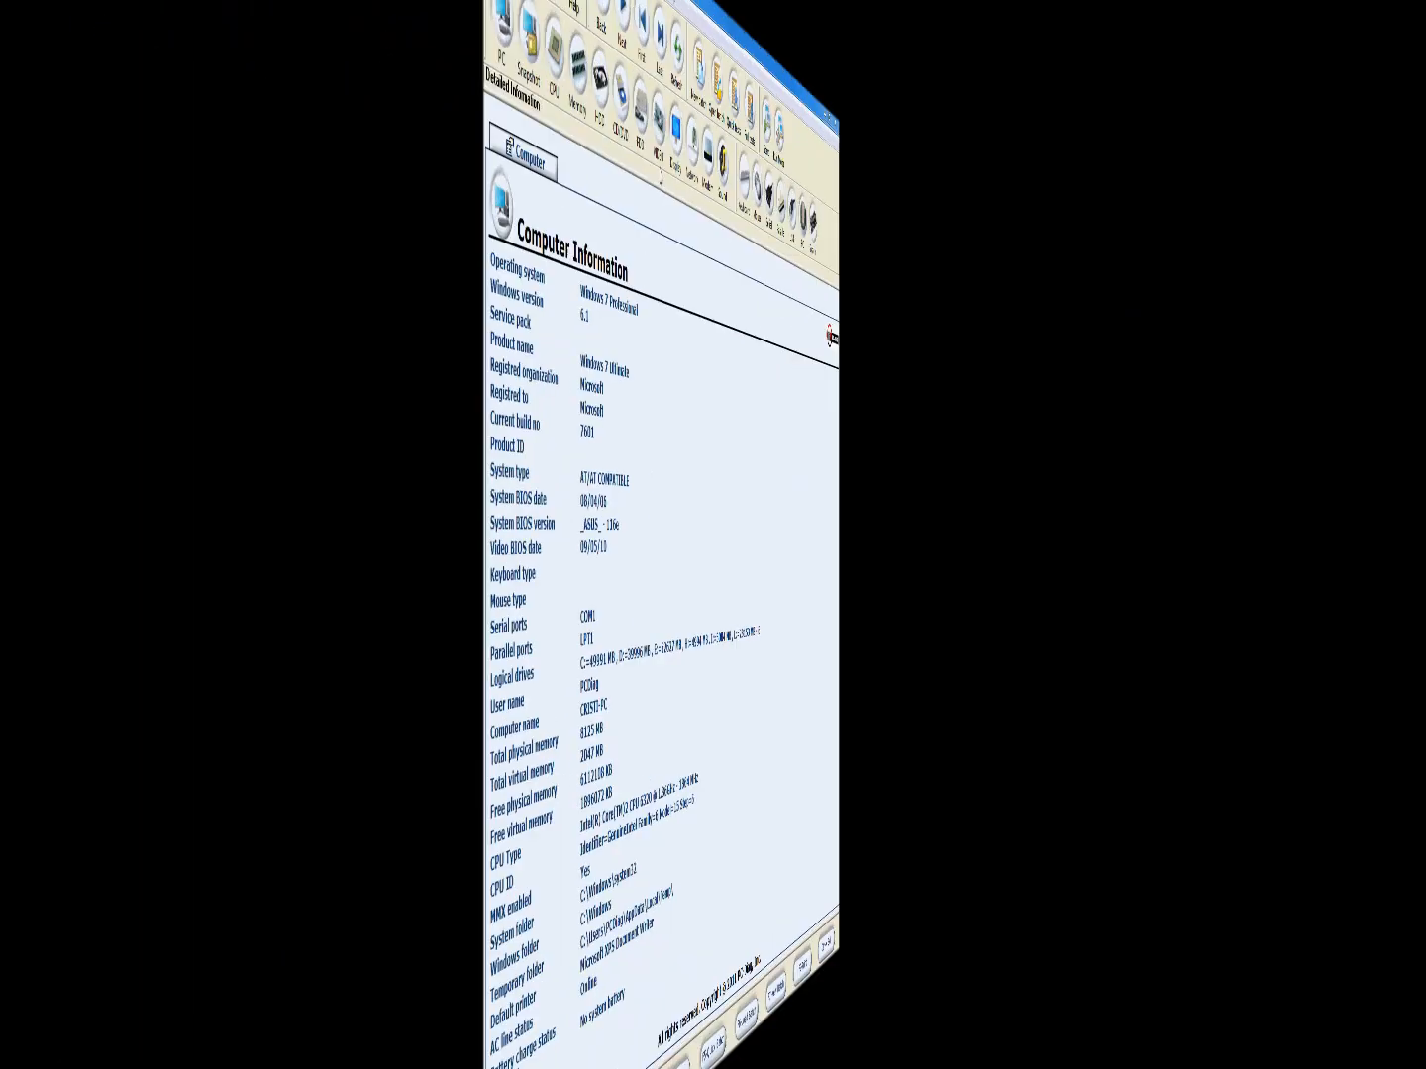
Enable 'Show wizard at application startup' on the Interface tab of Tools > Options
left_click(472, 31)
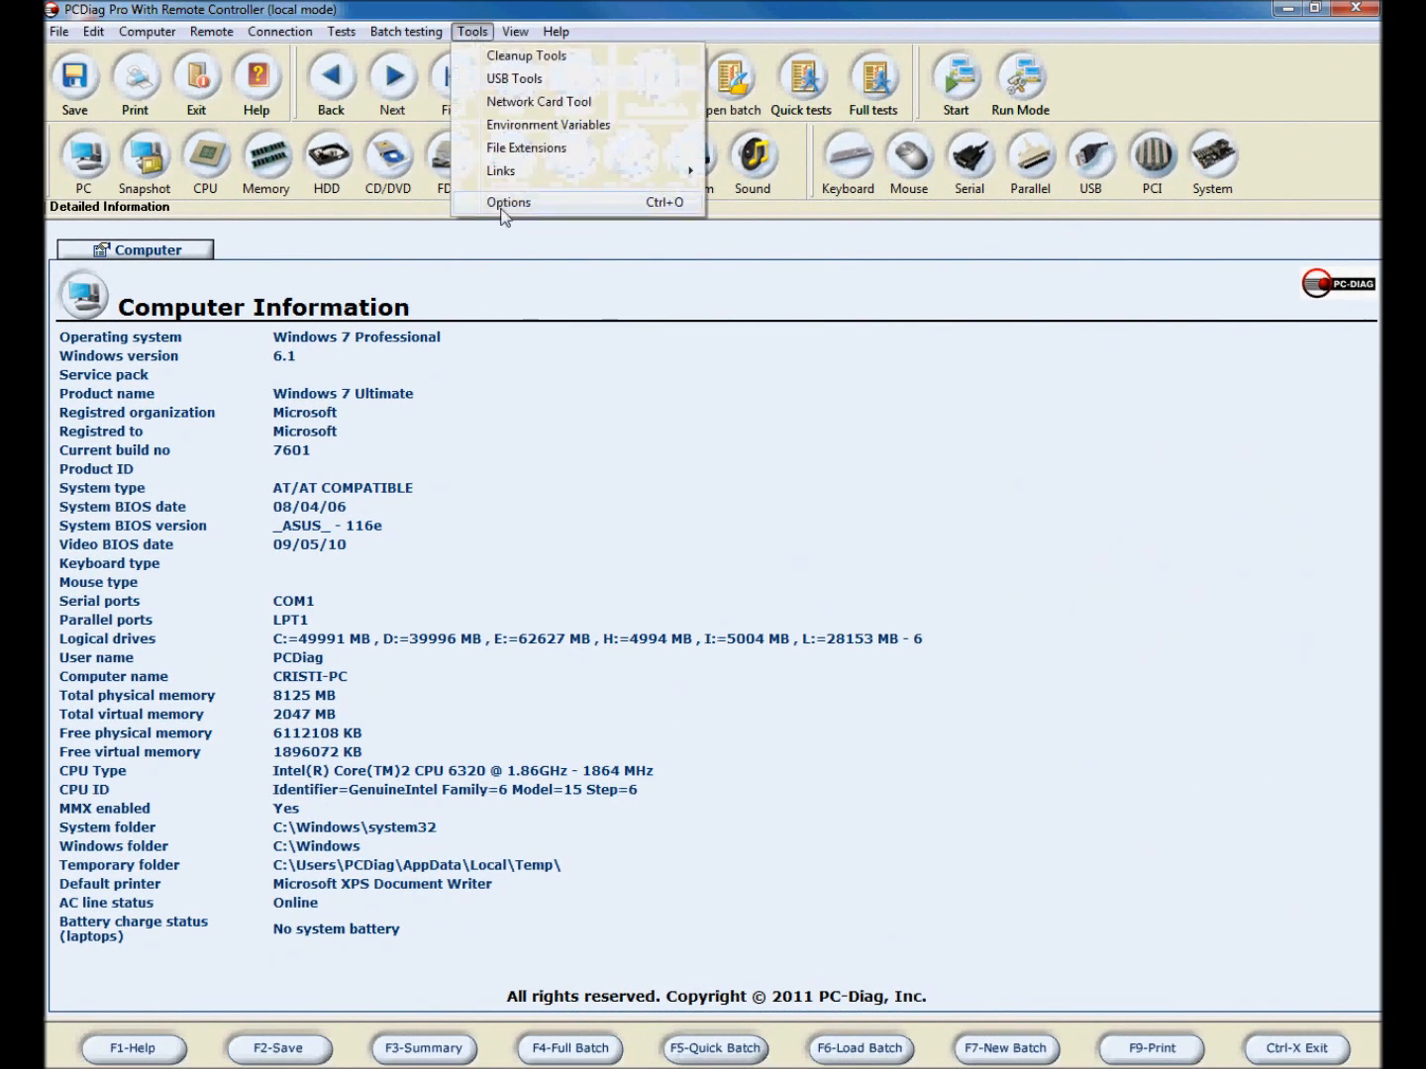
left_click(508, 202)
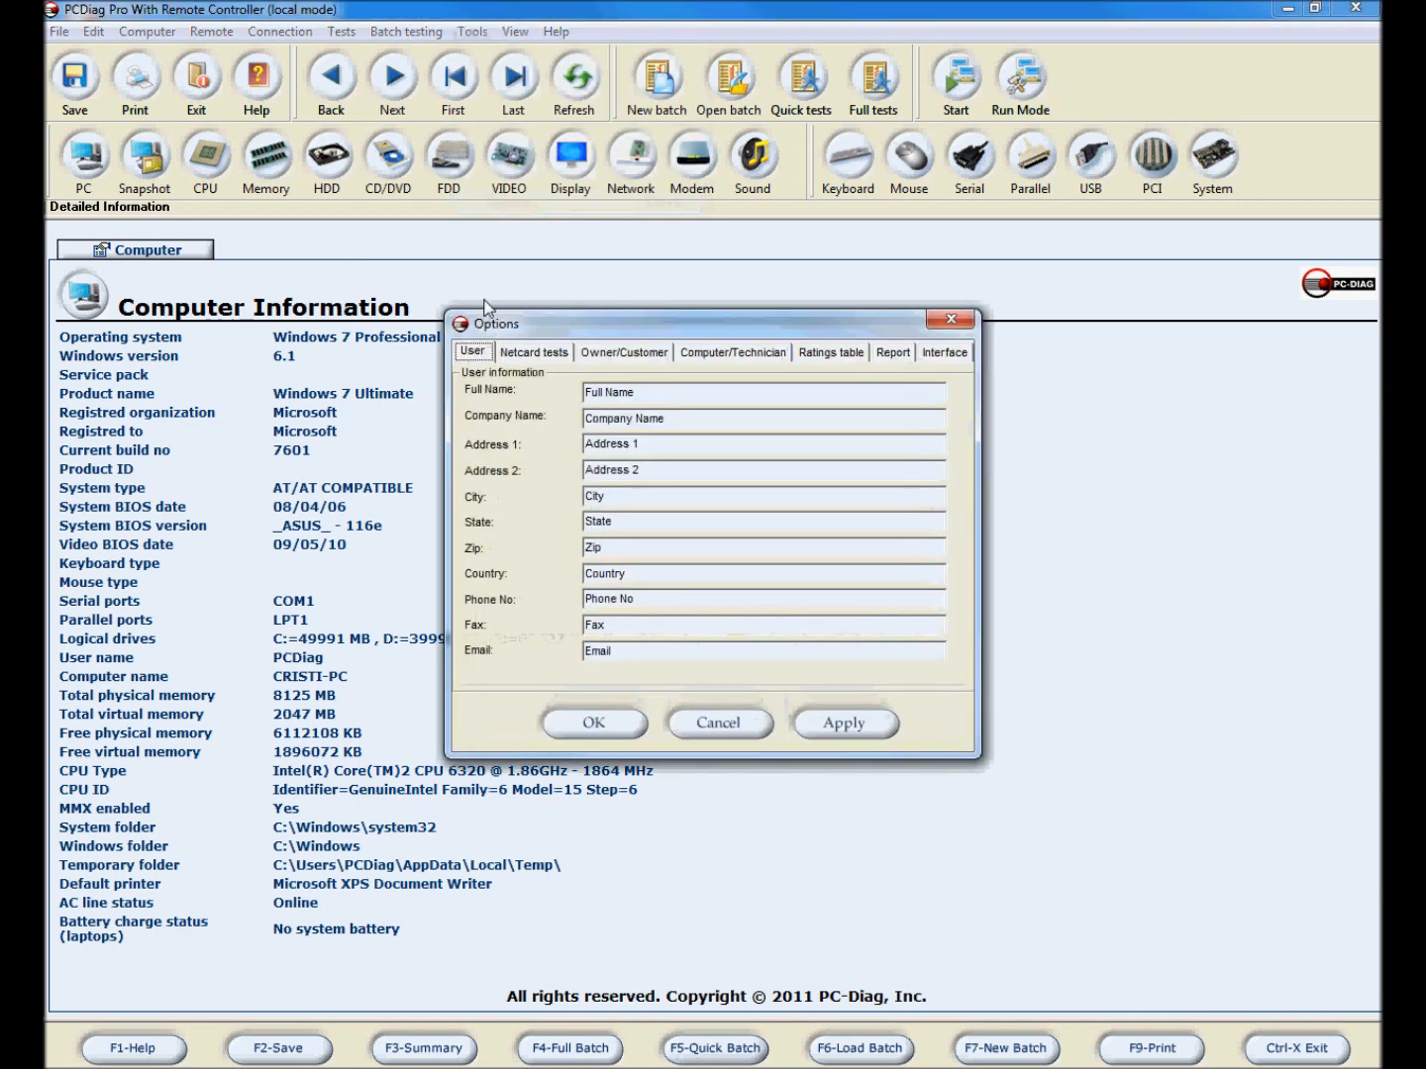
left_click(944, 352)
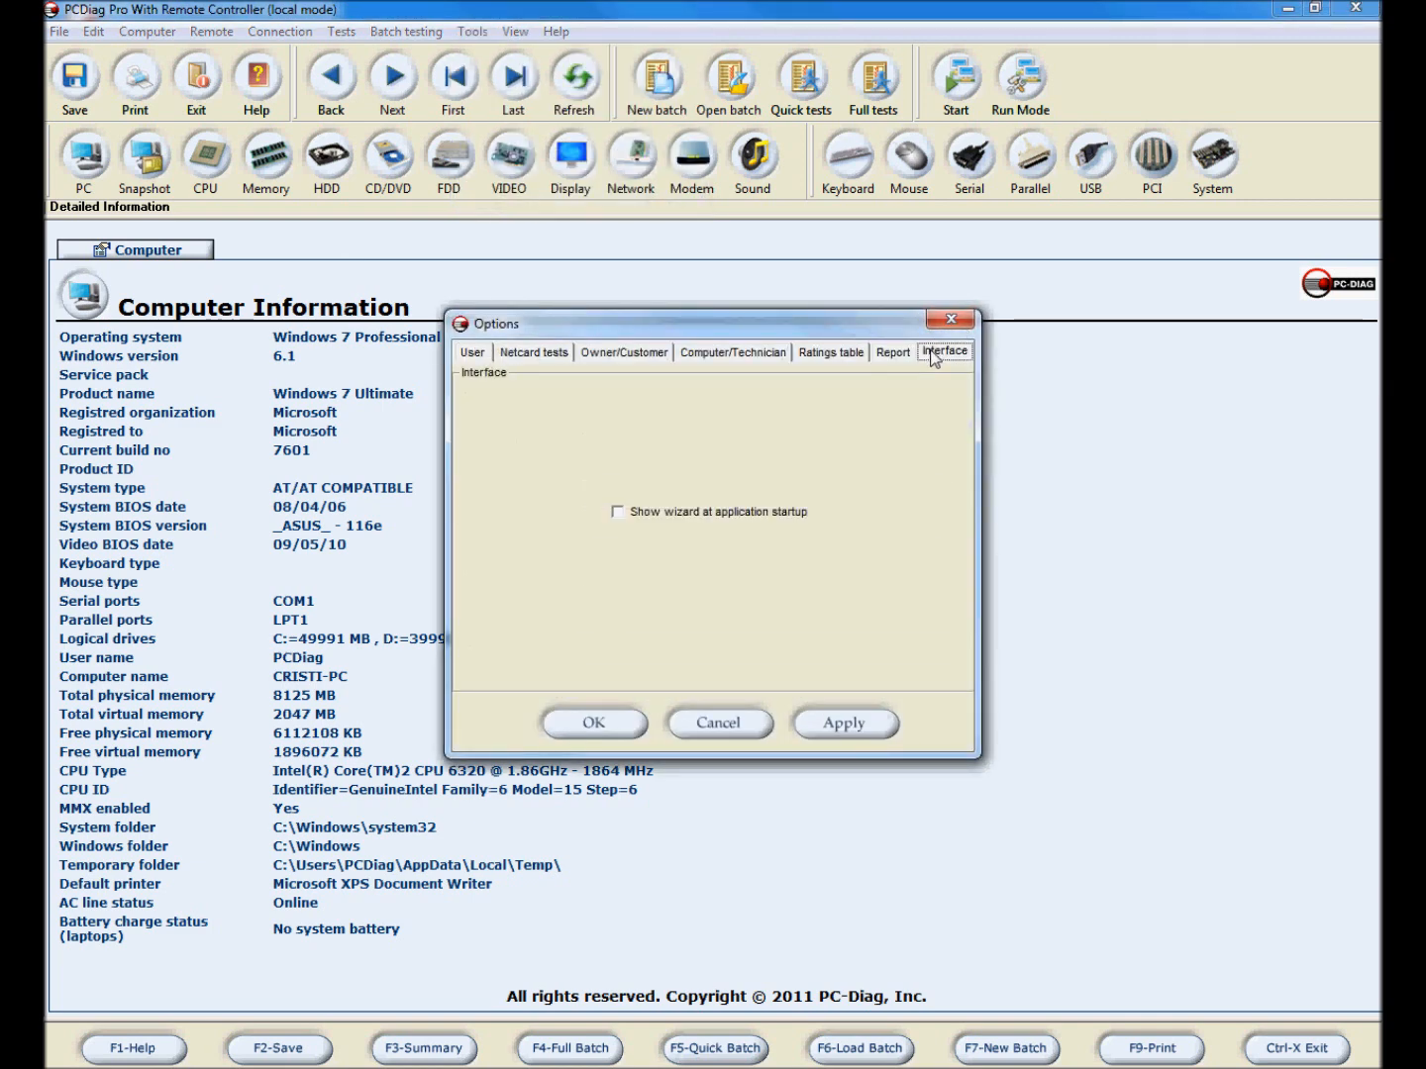
left_click(617, 512)
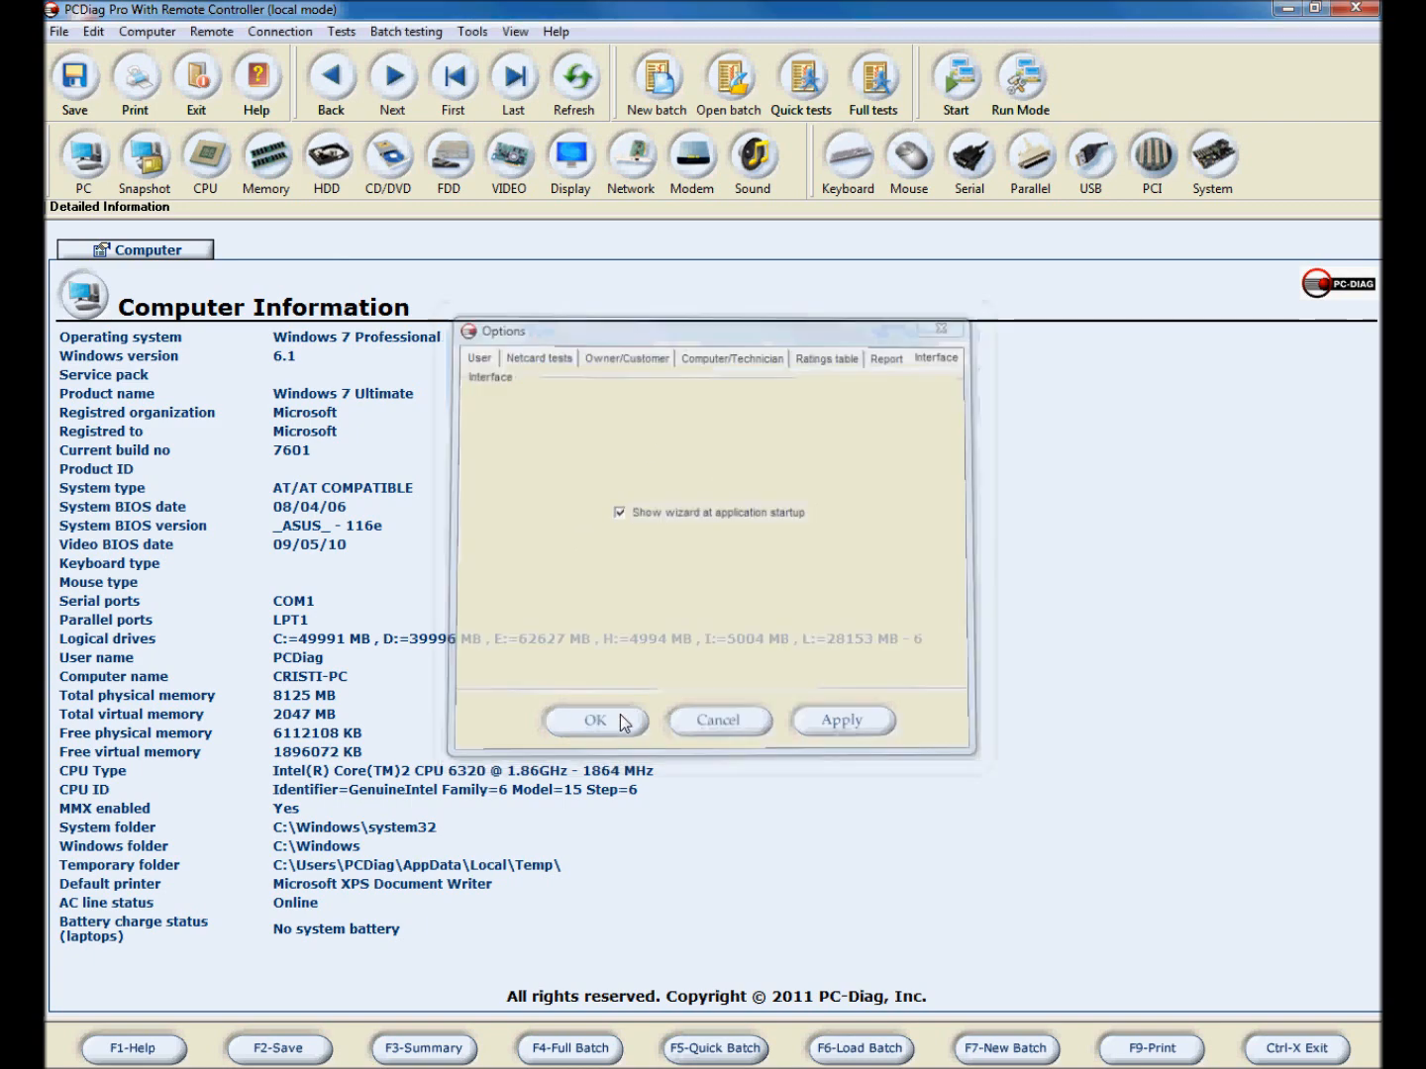
left_click(594, 720)
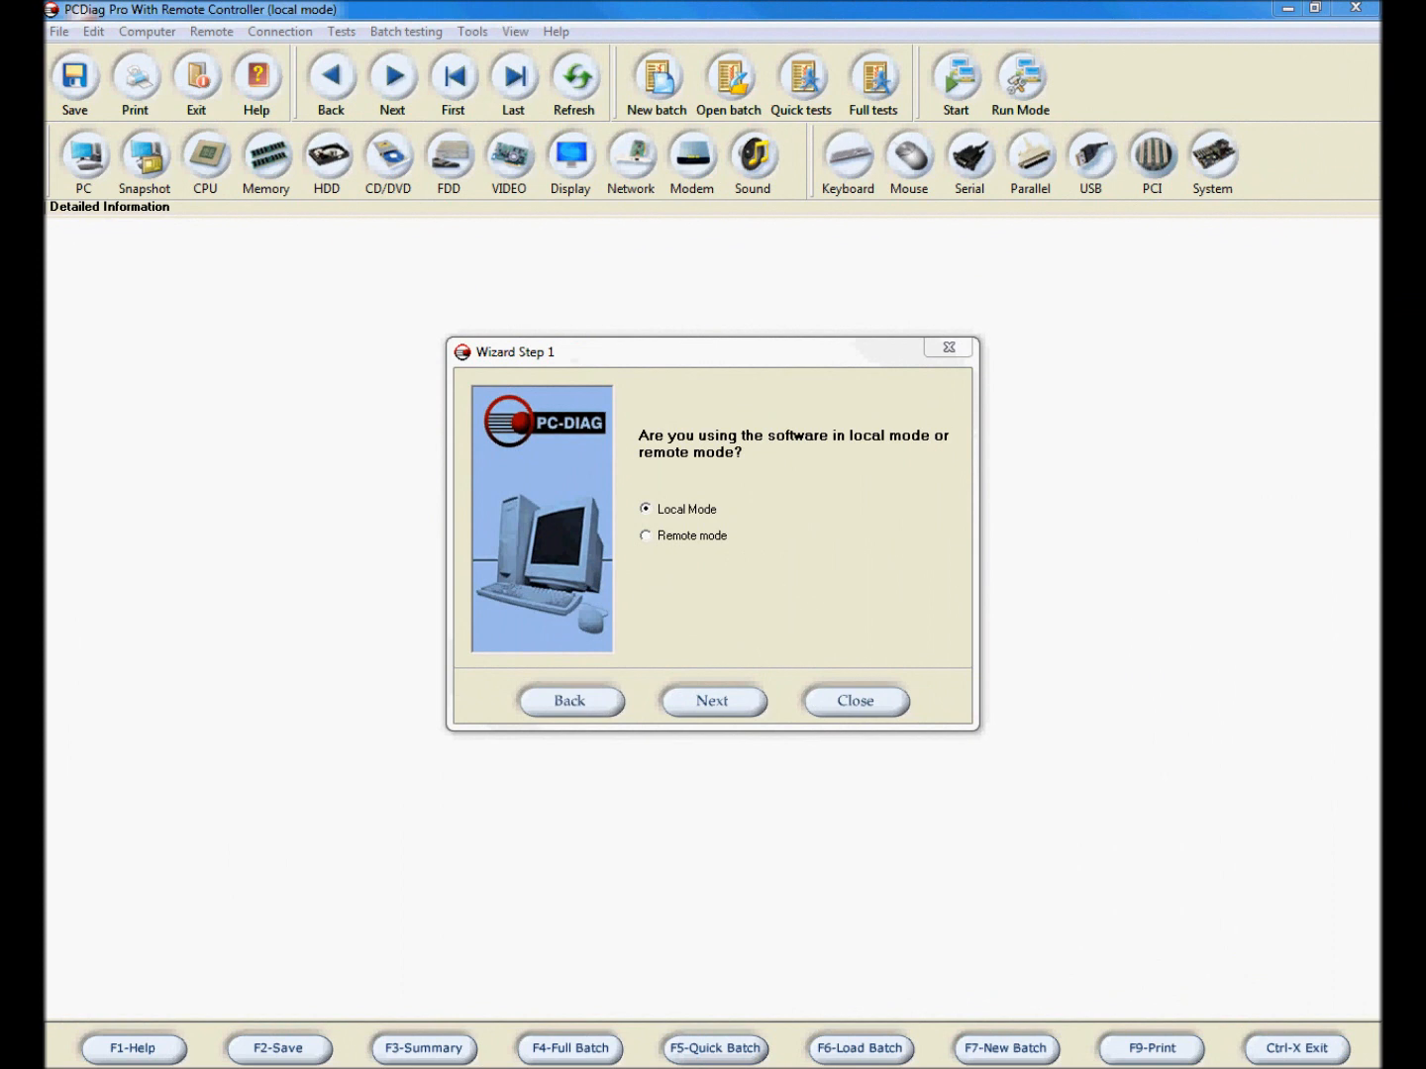
mouse_move(753, 494)
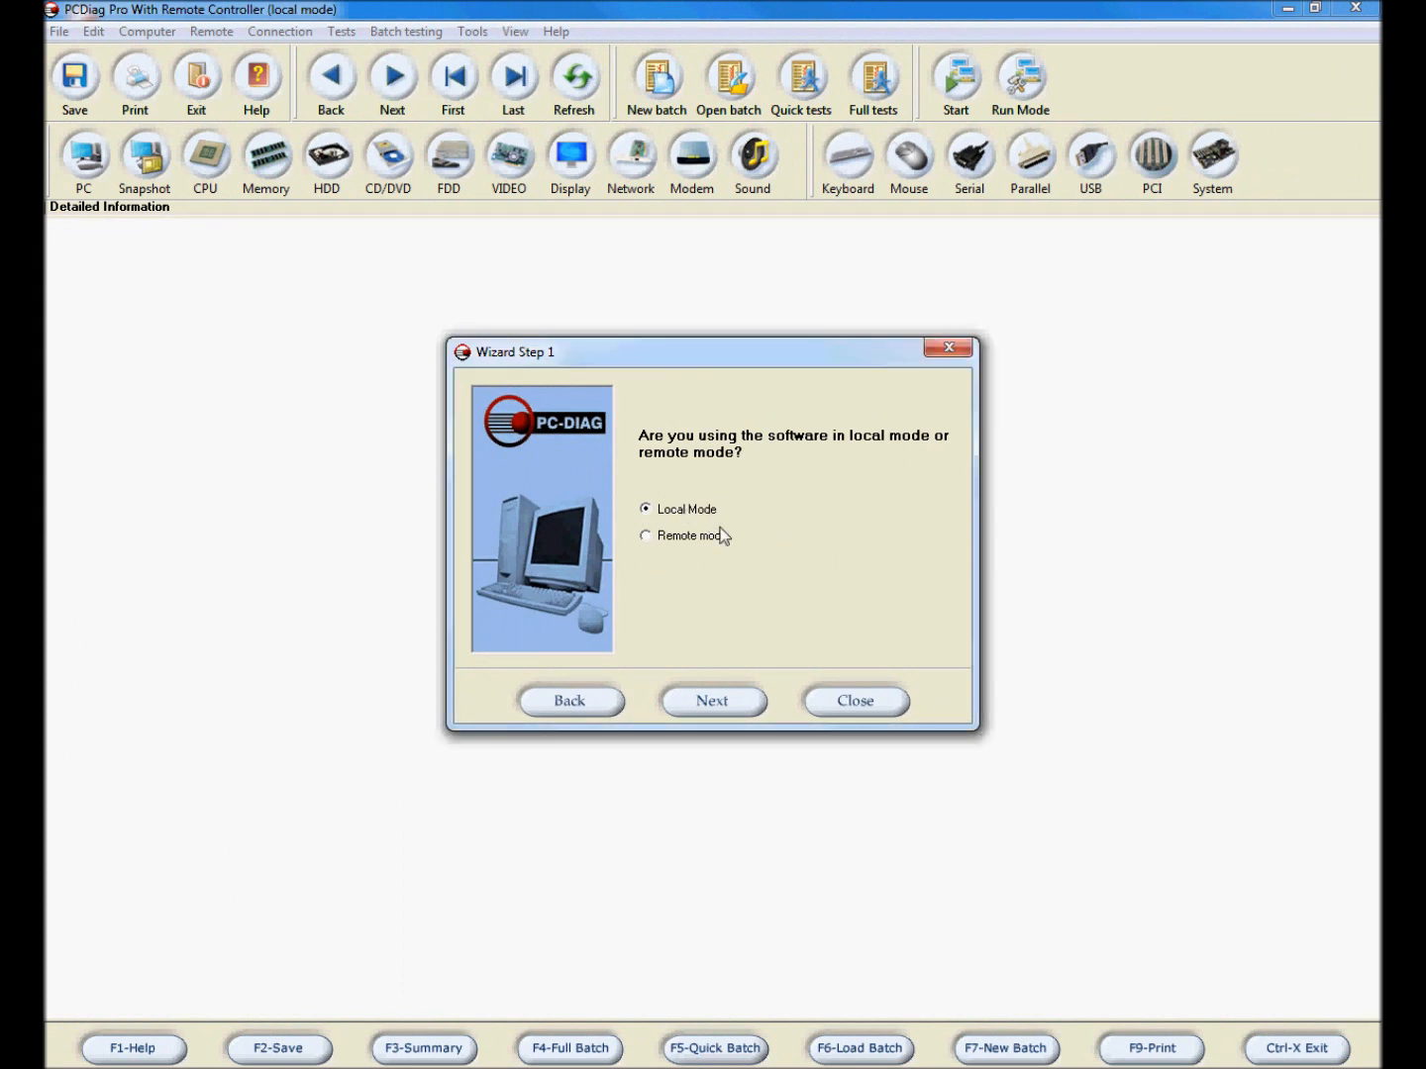
Choose Local Mode in wizard Step 1 and open the Step 2 user information form
left_click(646, 536)
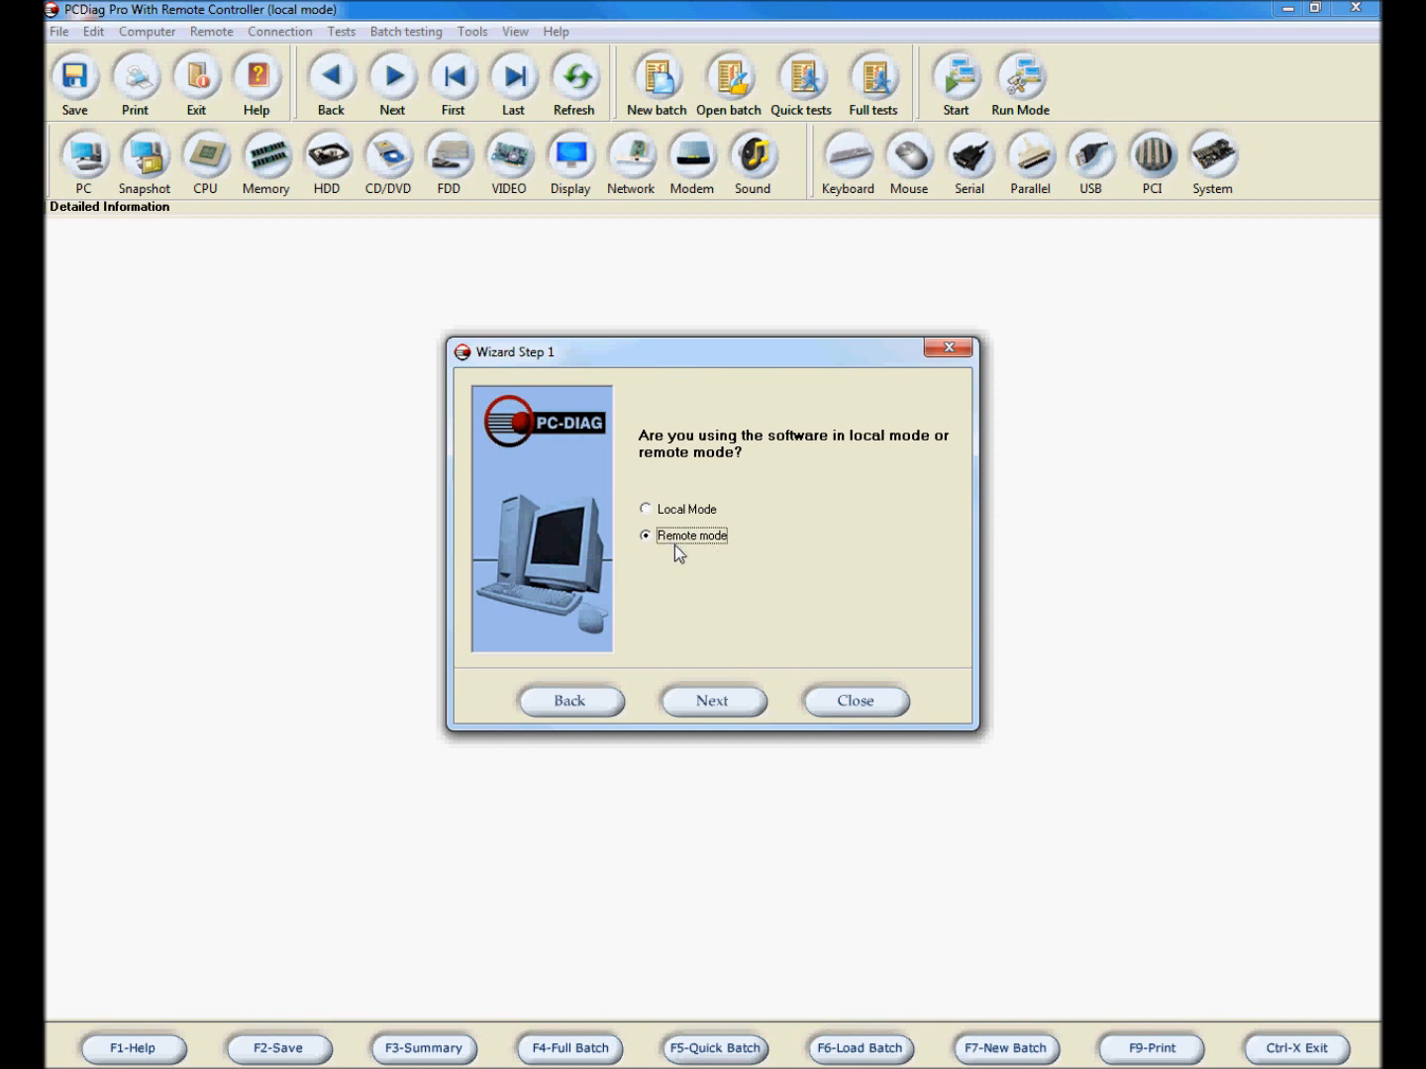
left_click(645, 509)
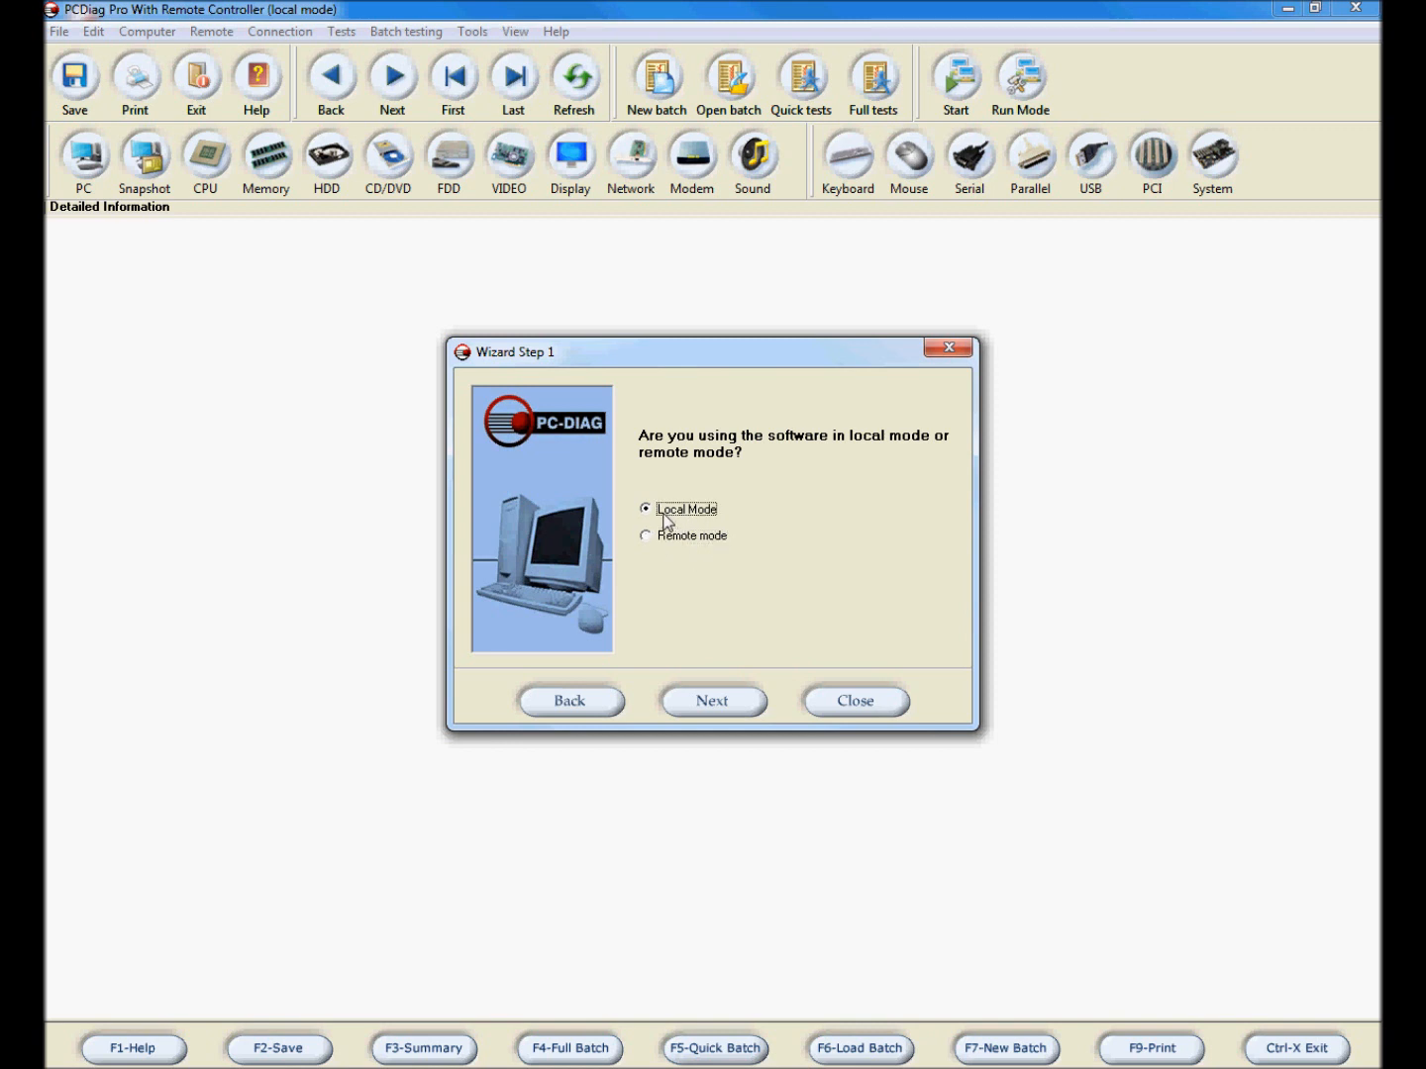
mouse_move(712, 701)
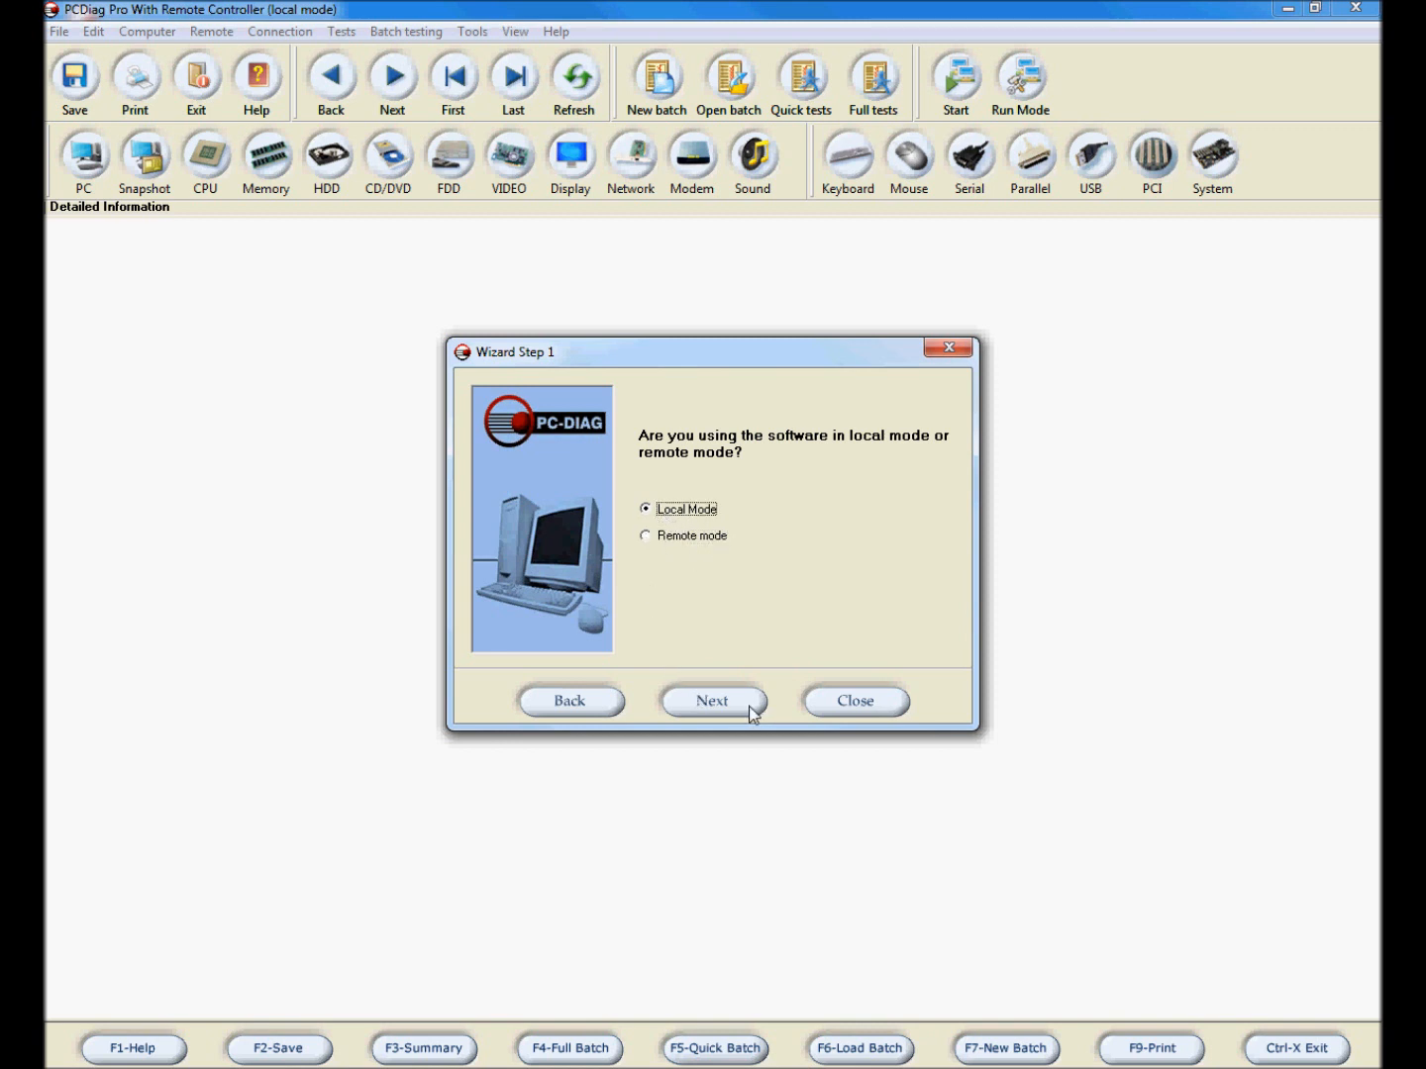
left_click(712, 701)
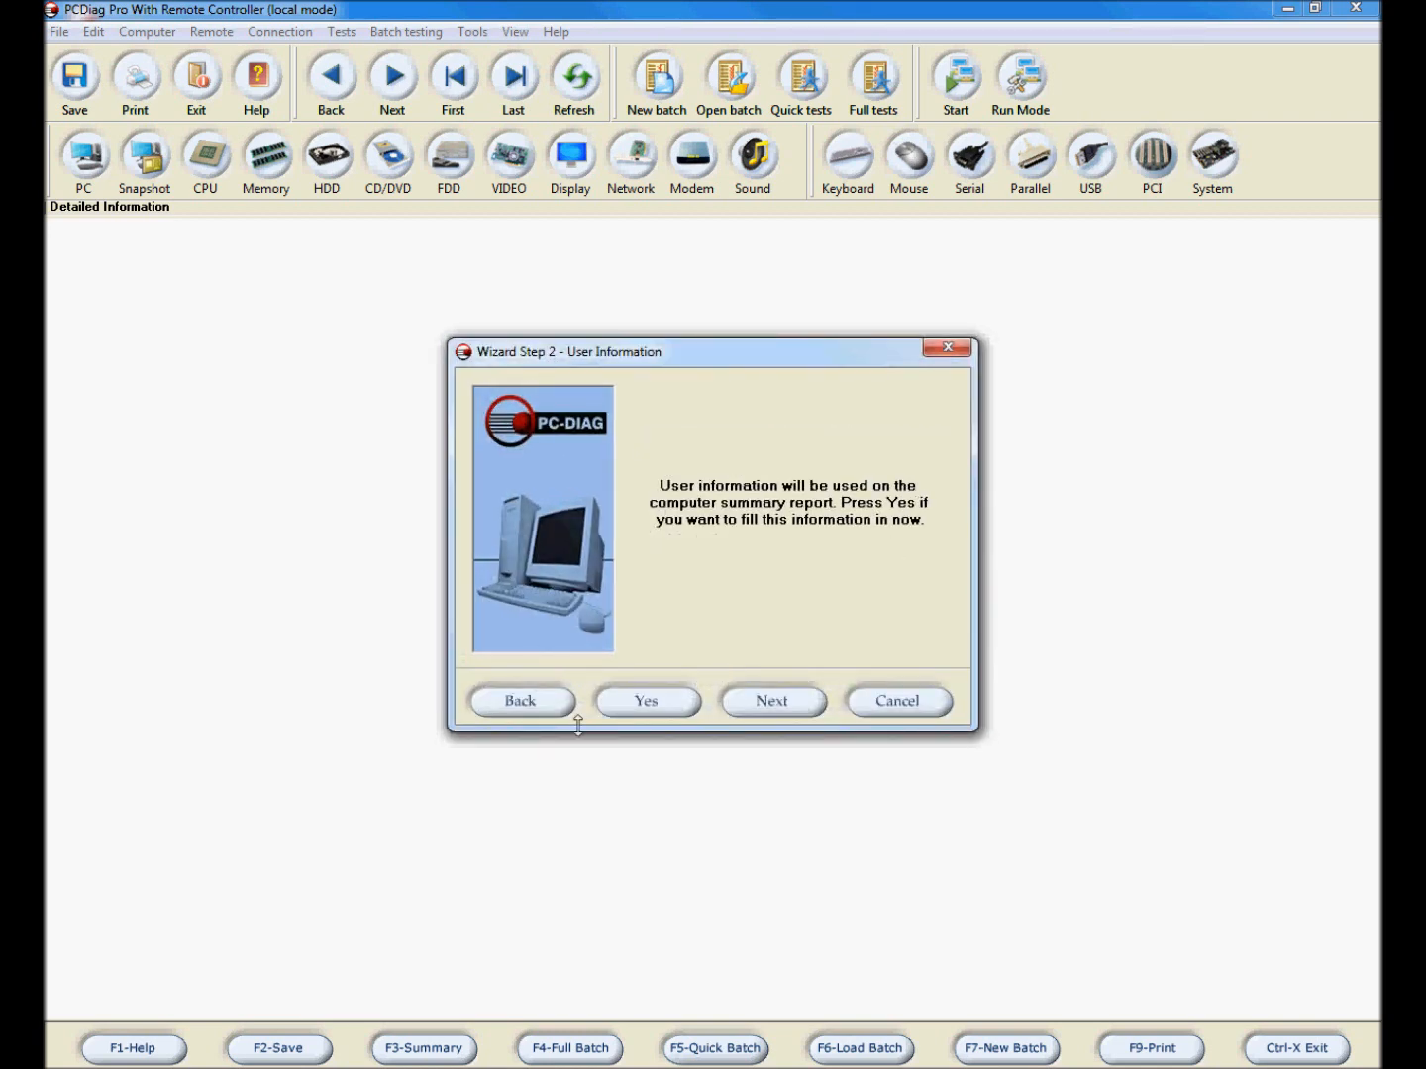
left_click(645, 701)
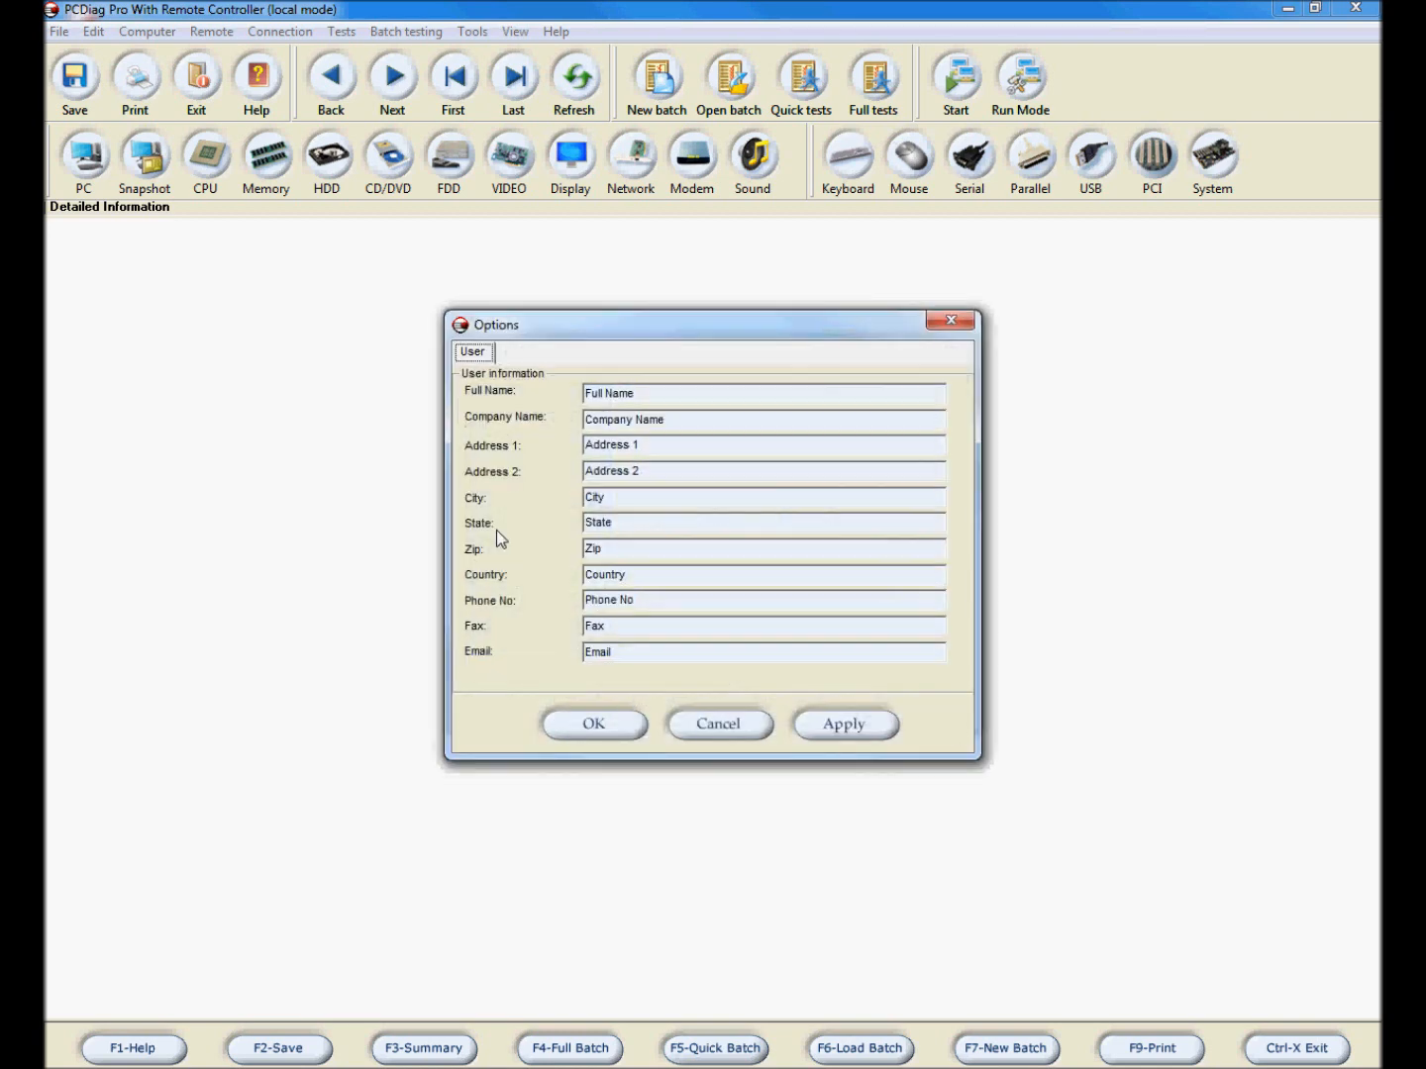
mouse_move(644, 598)
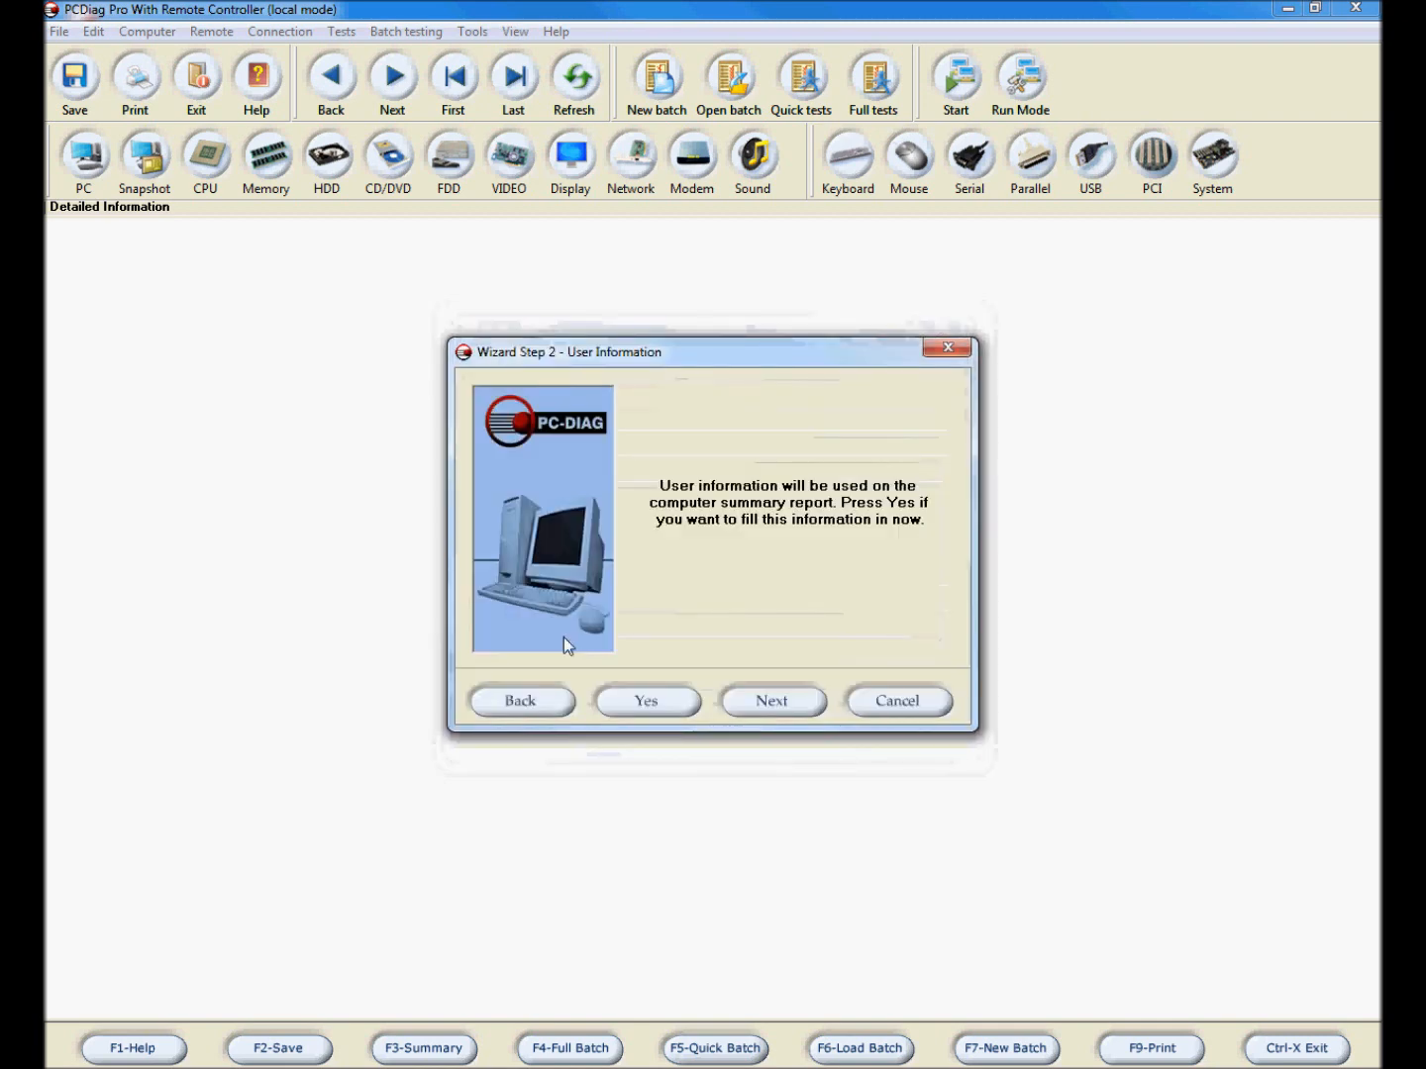
Step through the technician and owner information forms to reach Step 5 on netcard test files
left_click(771, 701)
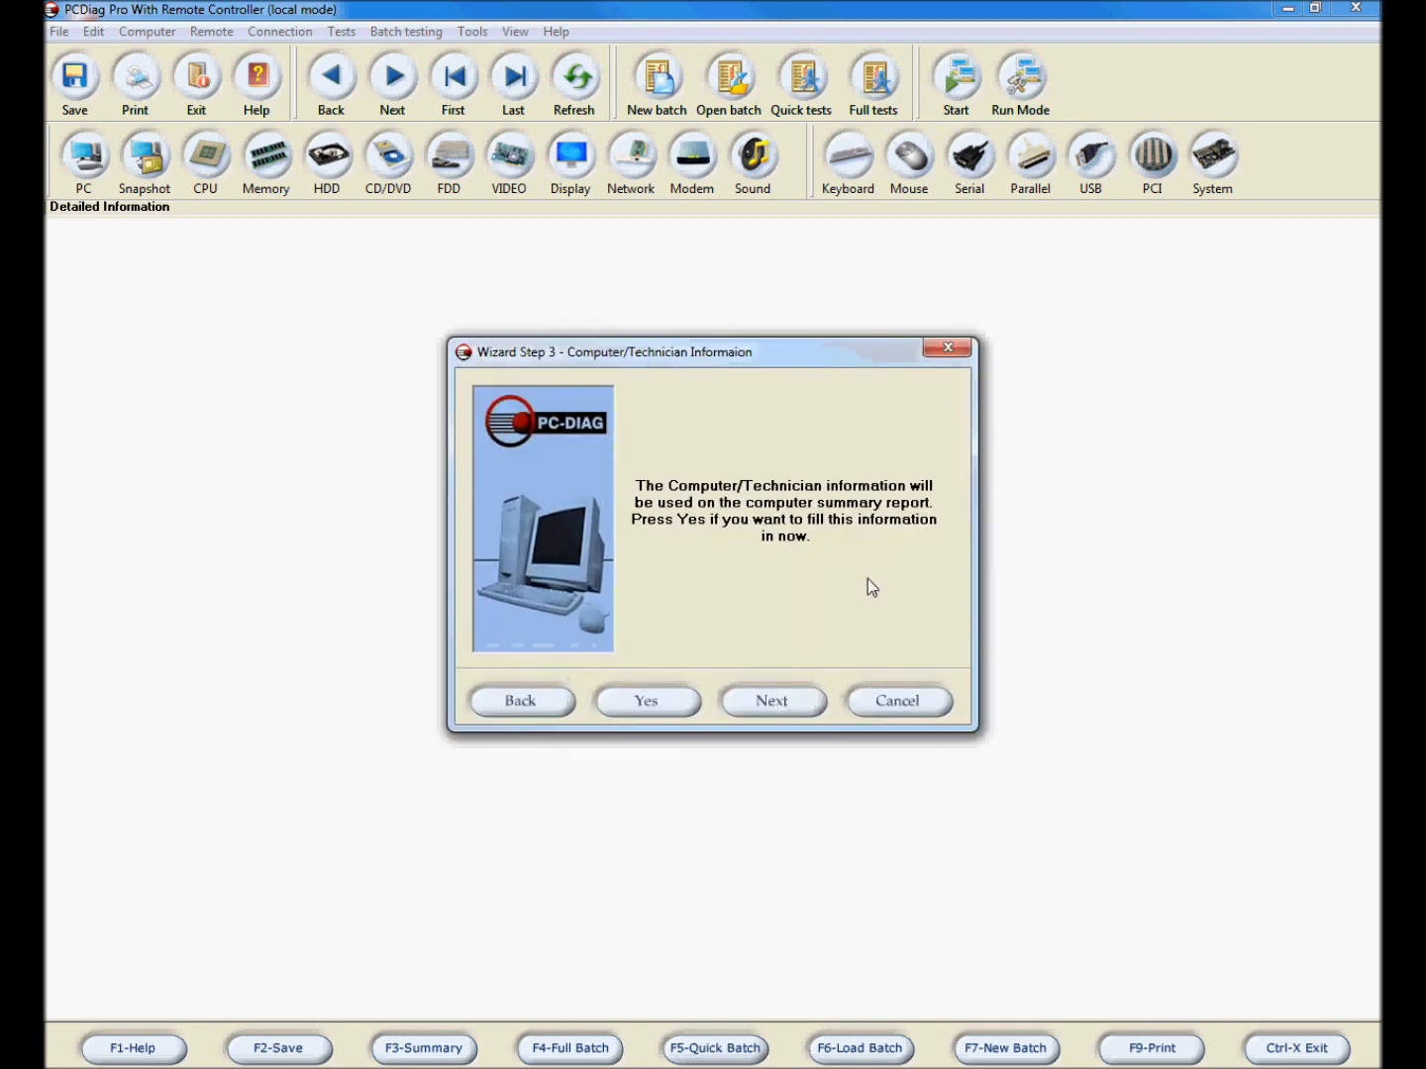
left_click(646, 701)
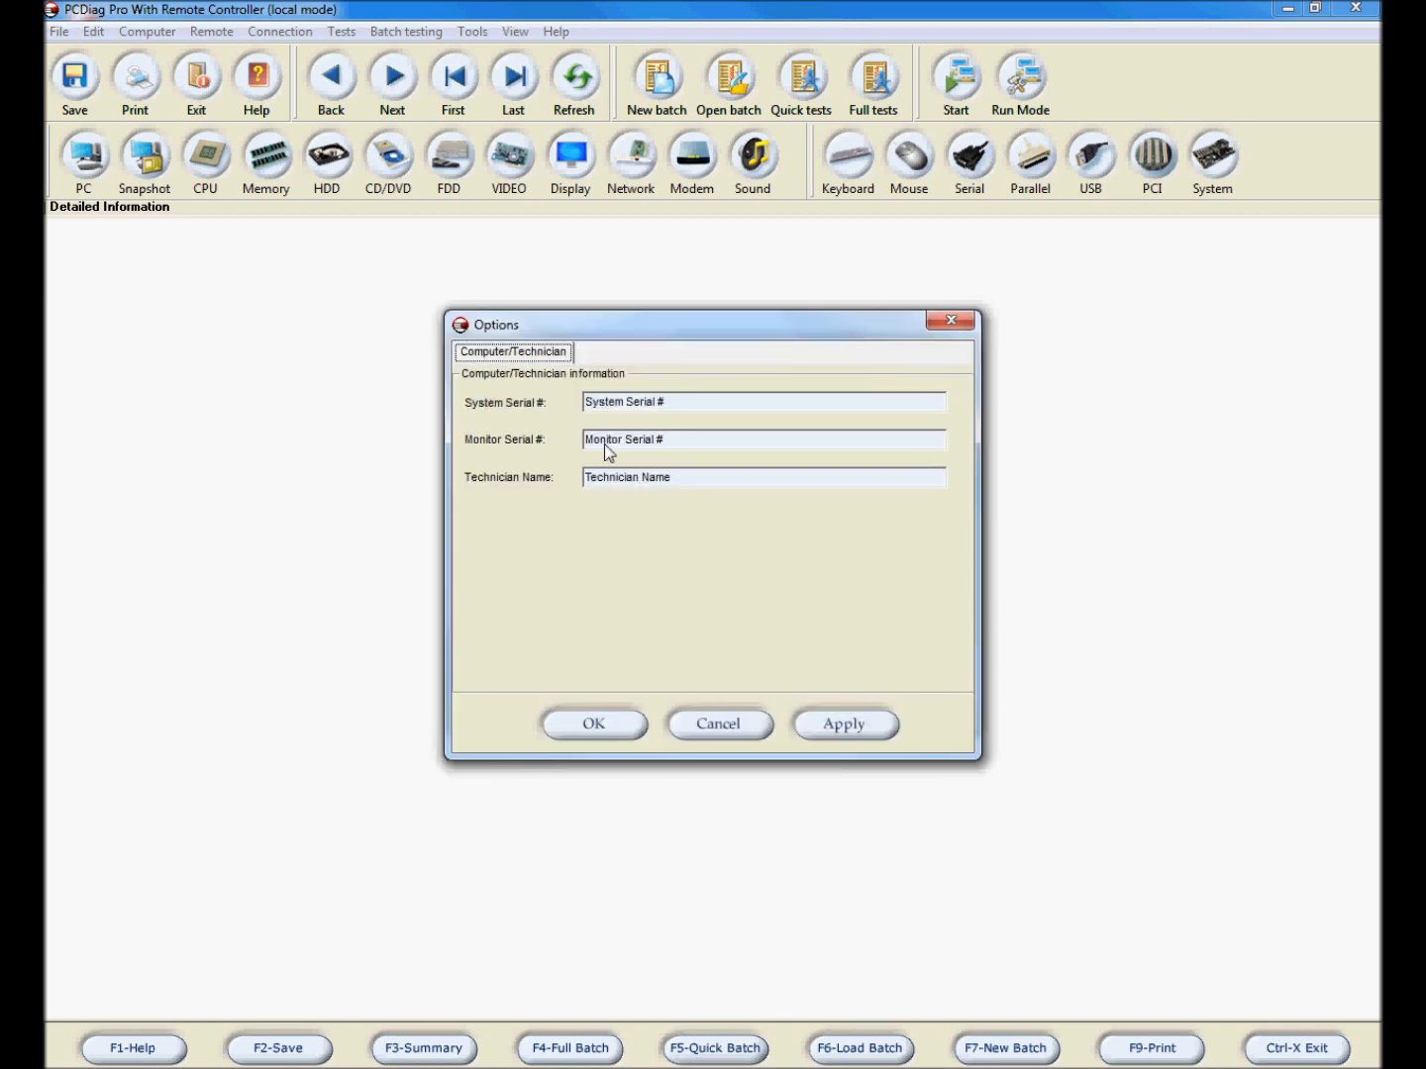
mouse_move(507, 700)
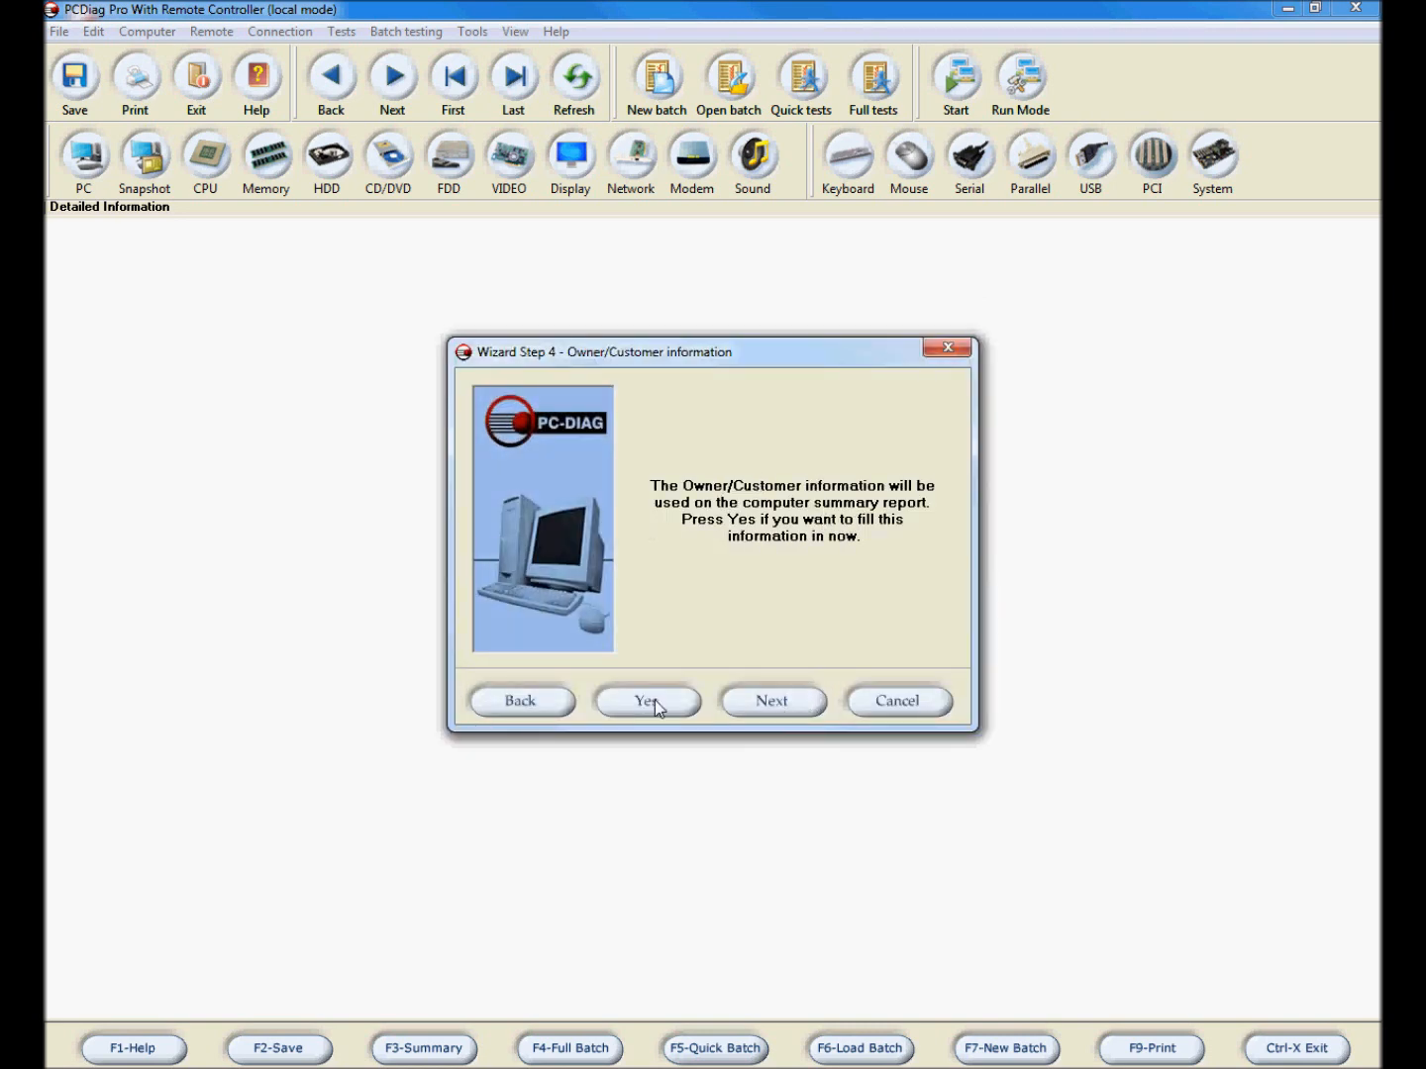
left_click(646, 701)
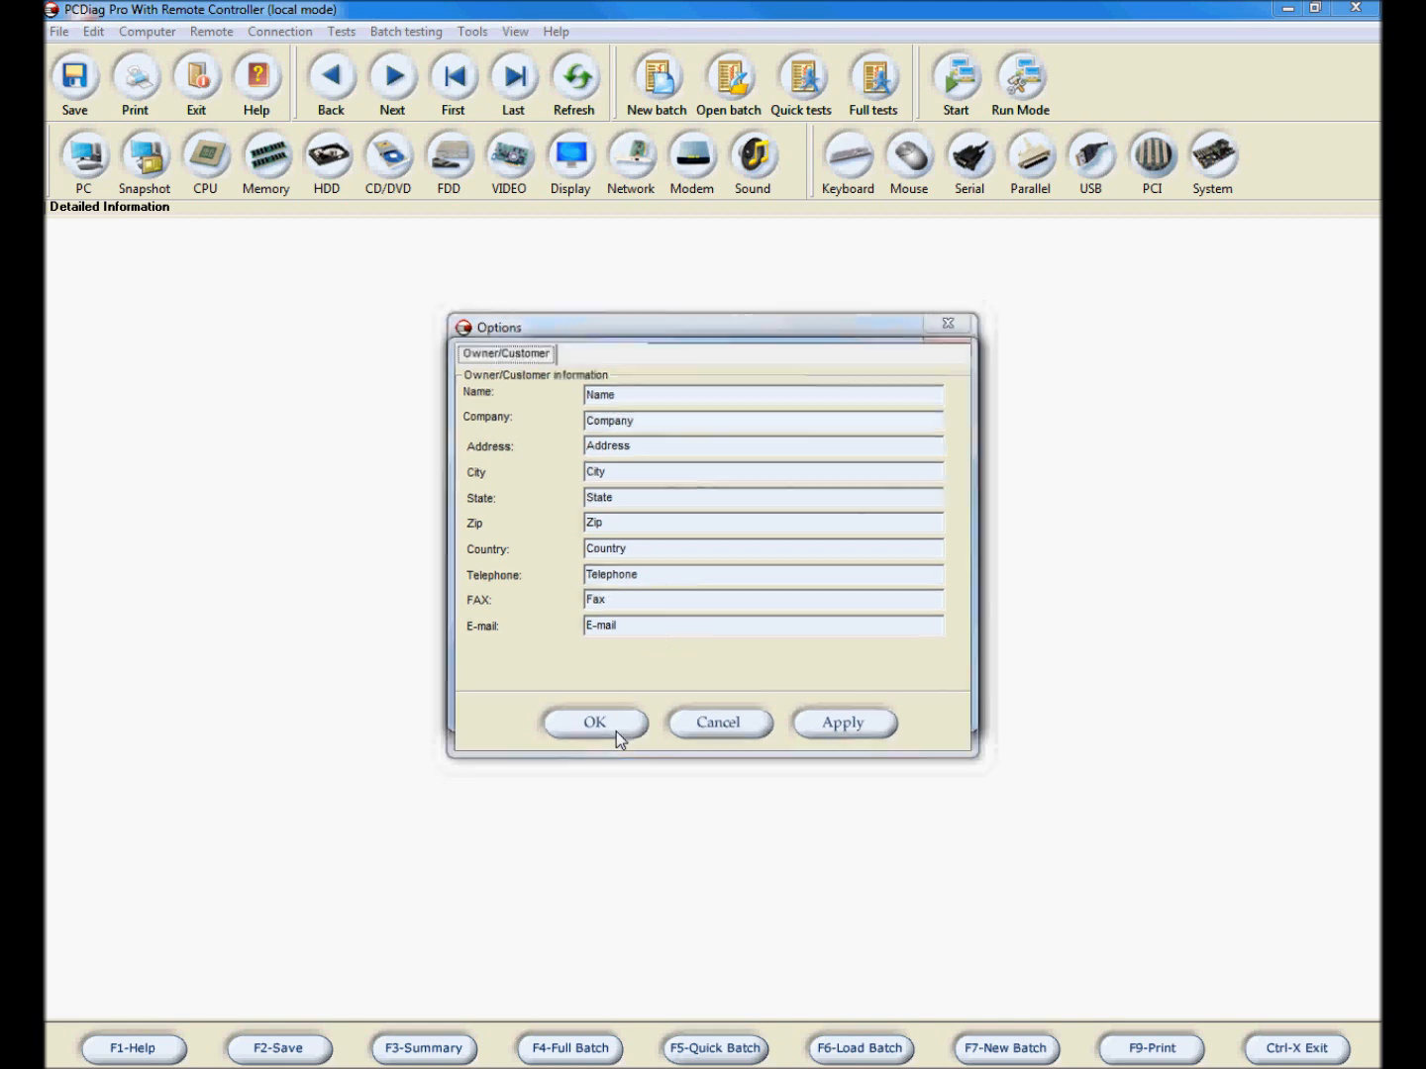
left_click(594, 722)
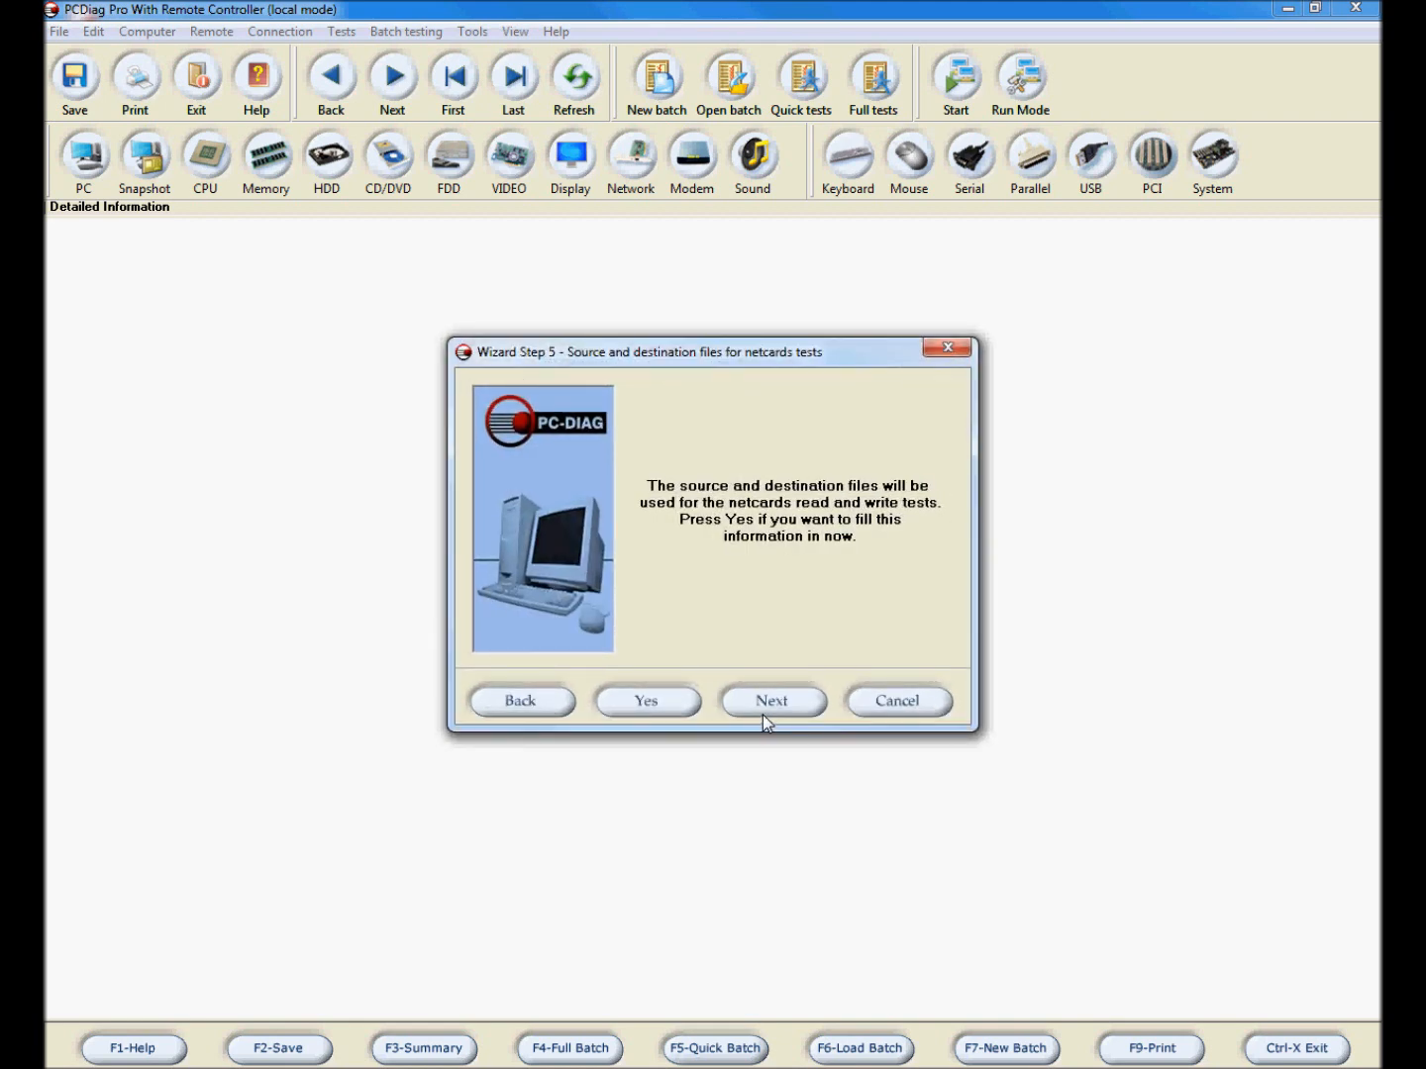
left_click(644, 701)
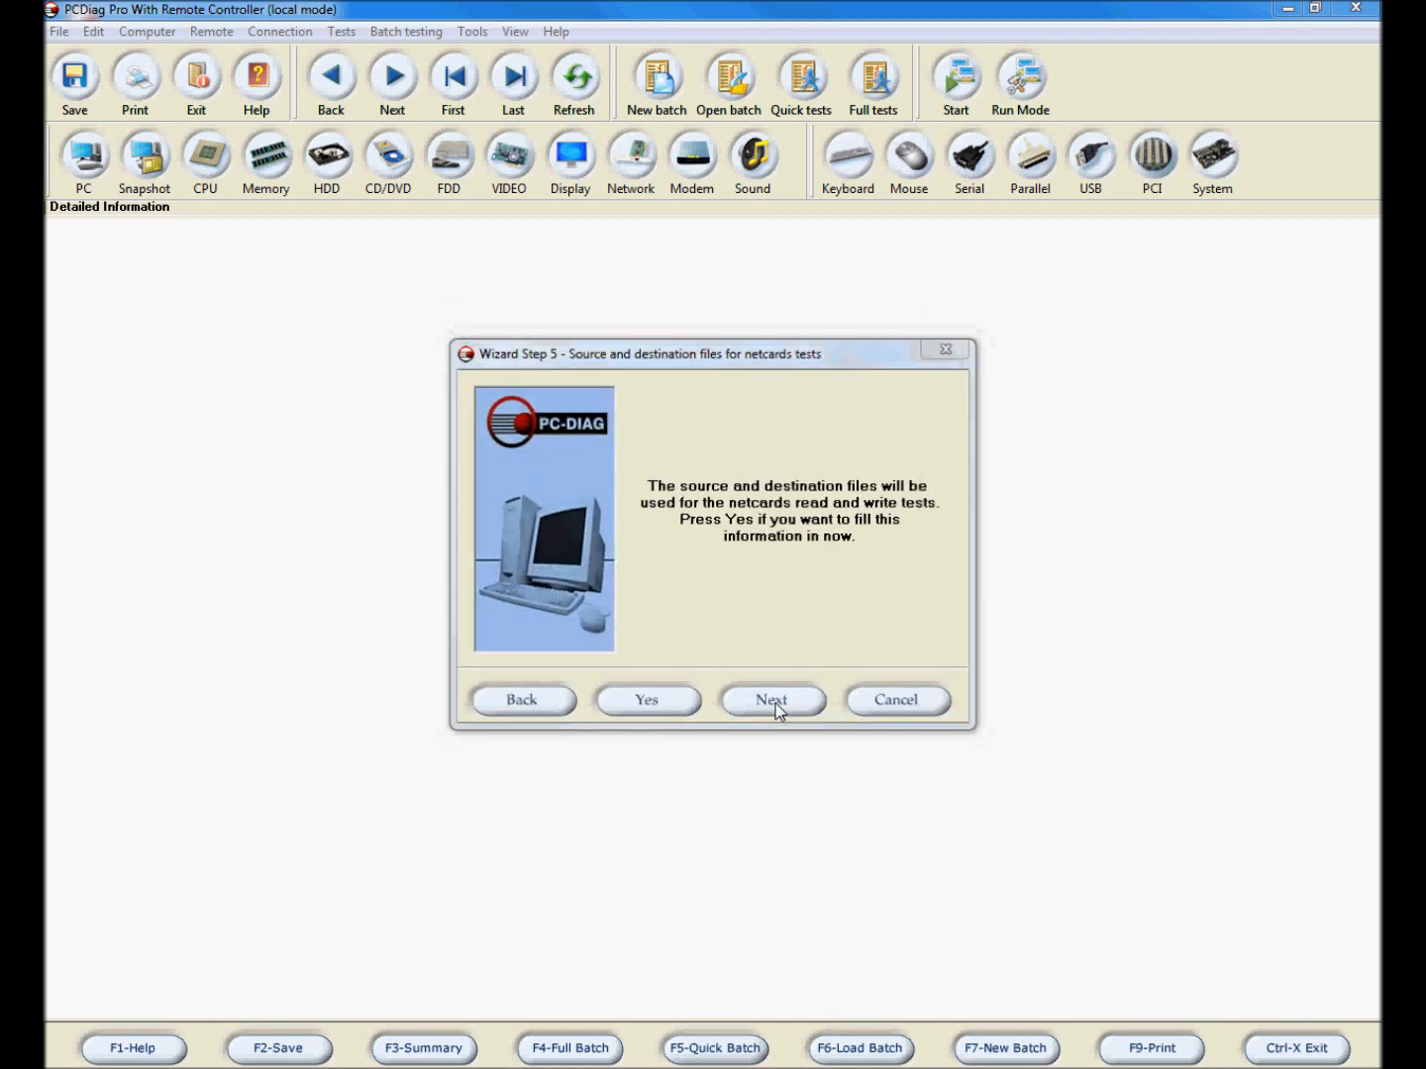
Accept the ratings table and exclude CD/DVD Drives from the summary report
left_click(772, 700)
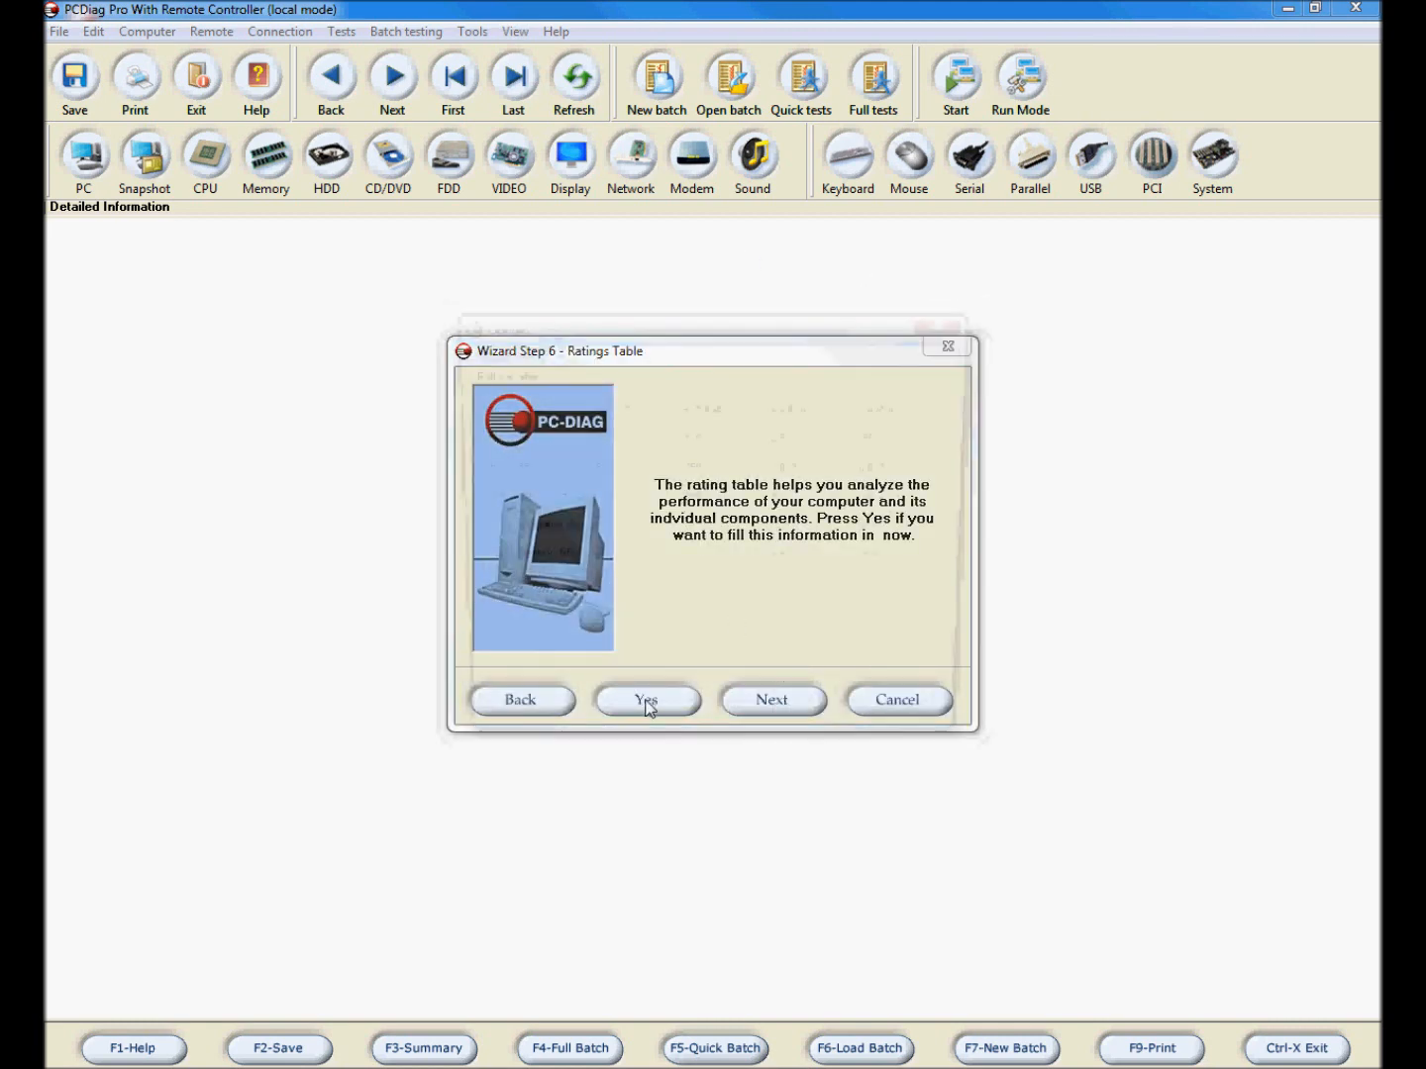
left_click(646, 699)
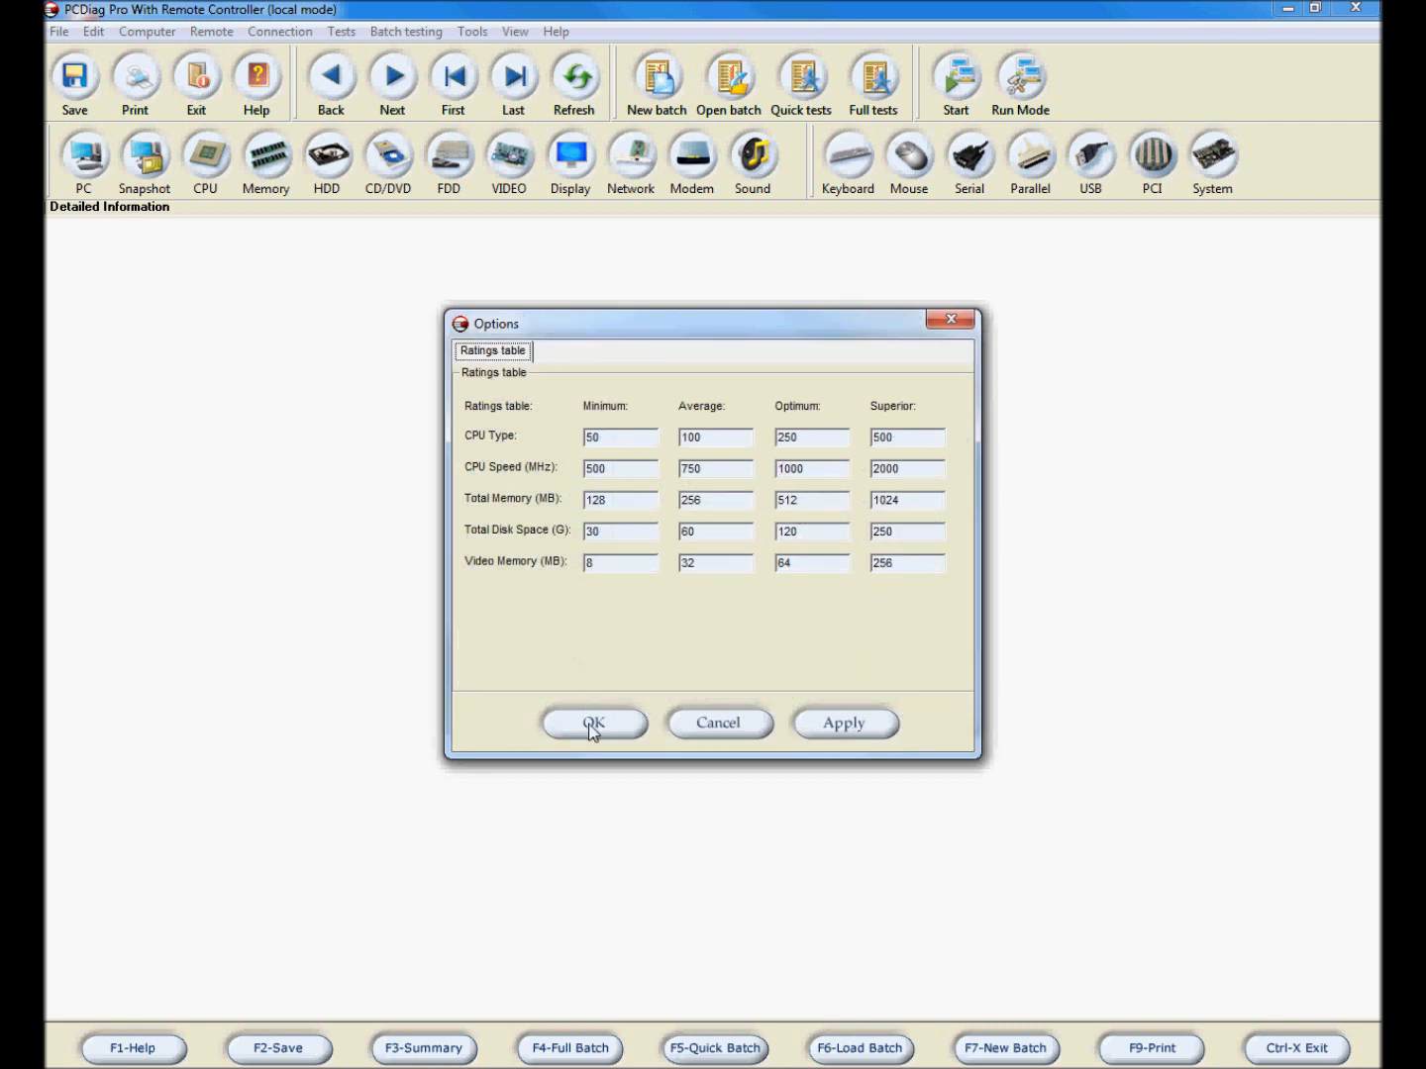
left_click(593, 723)
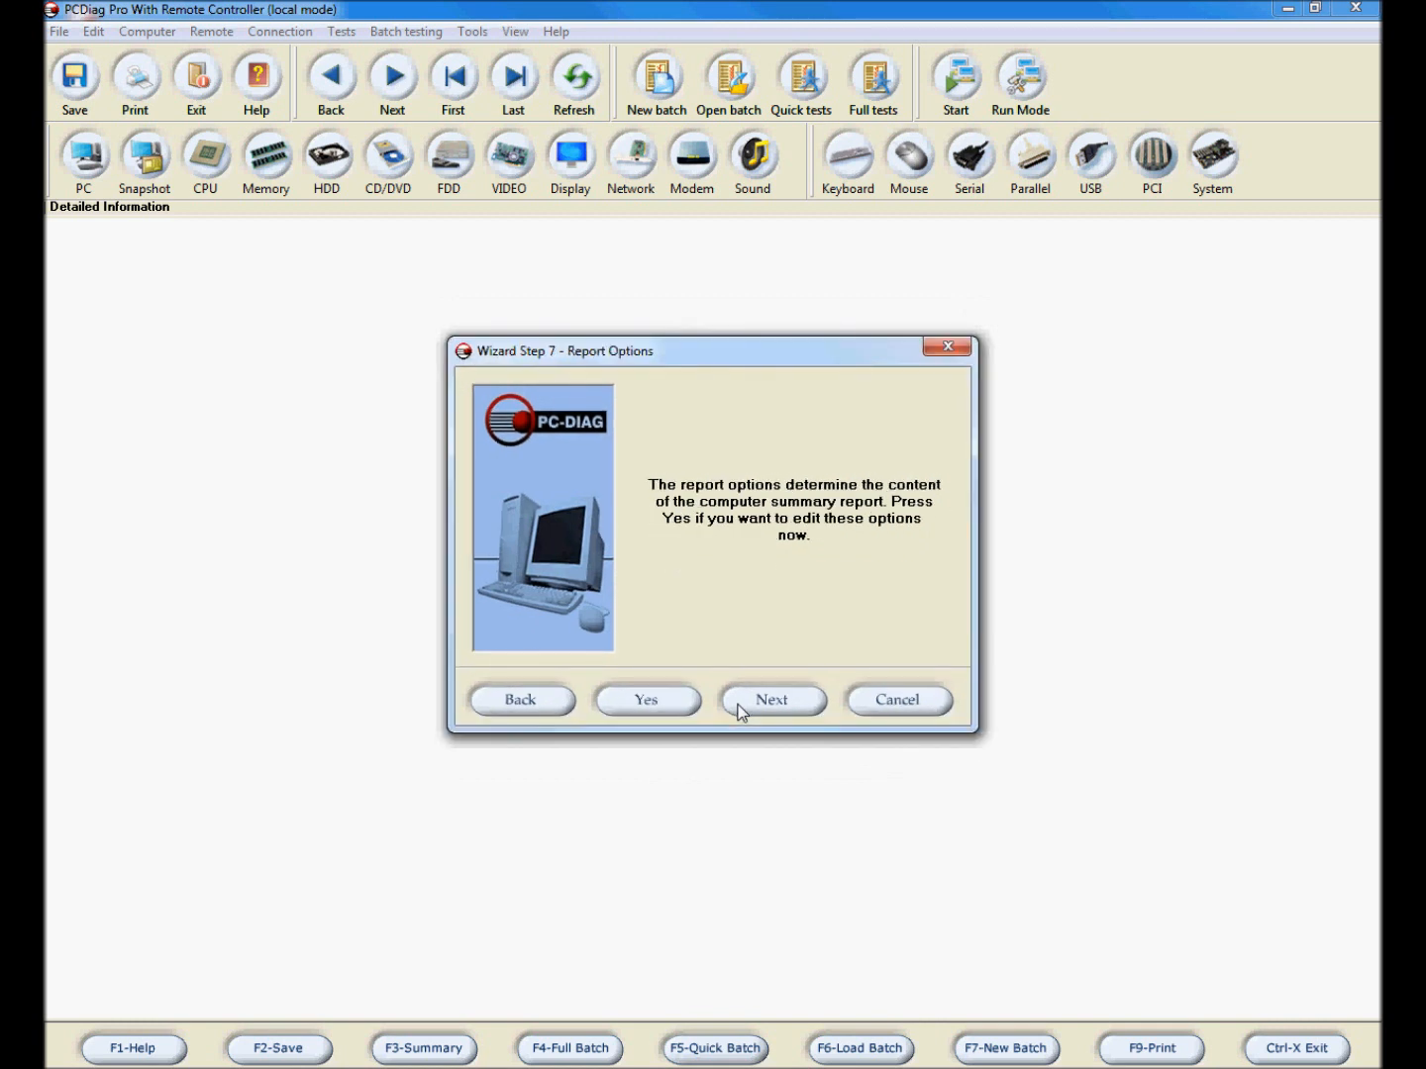
left_click(644, 700)
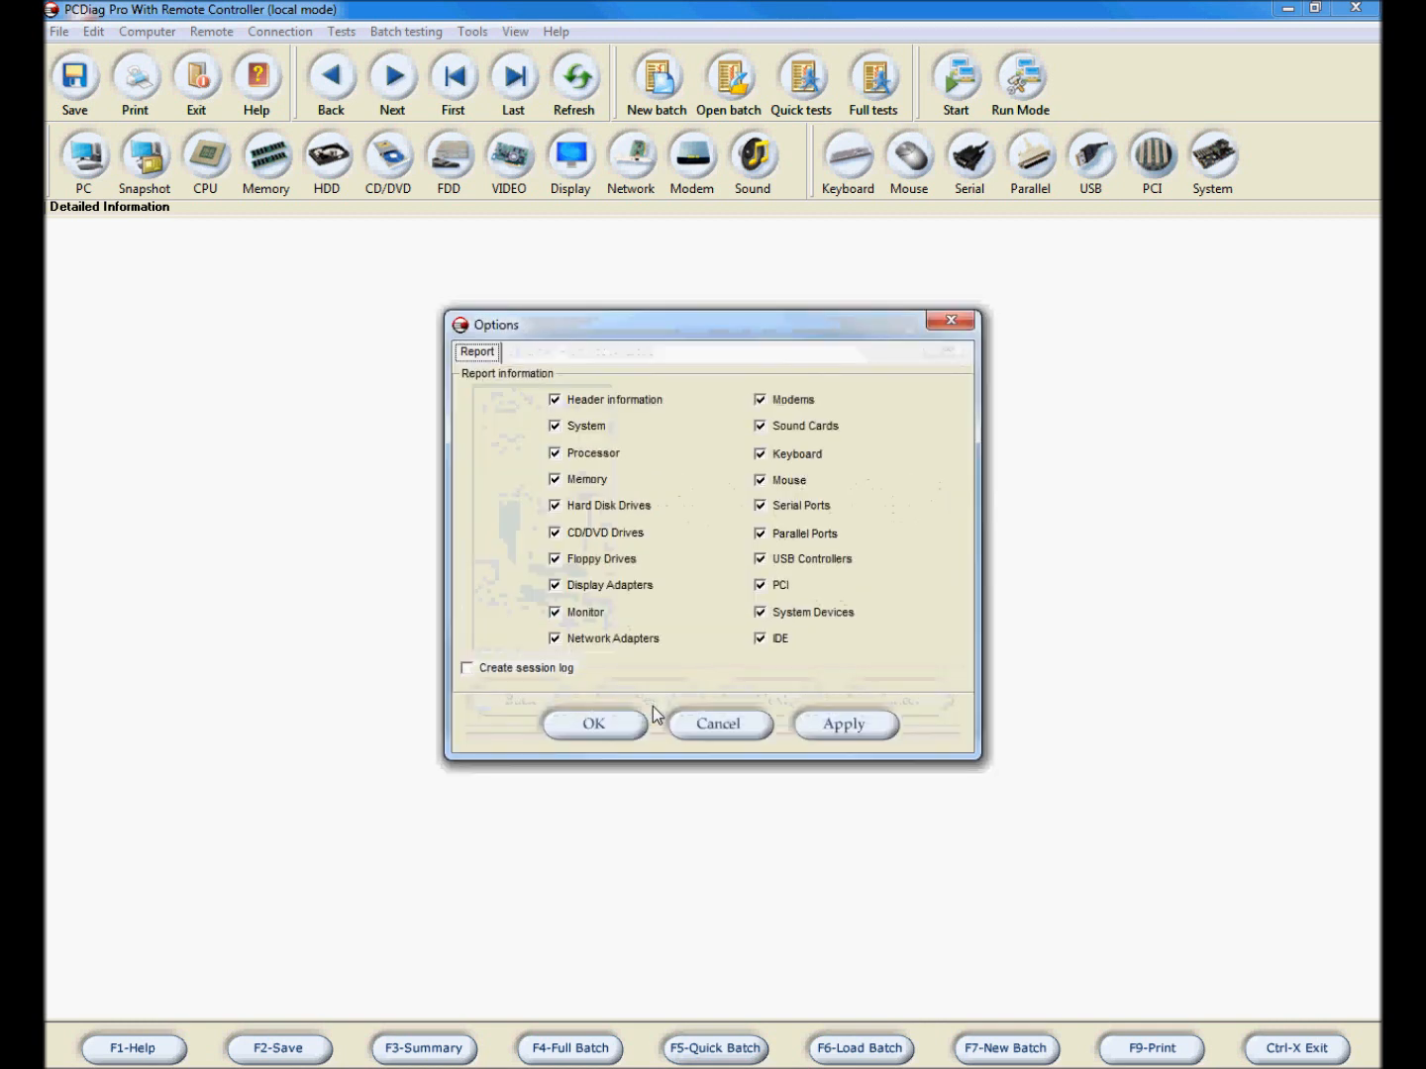
left_click(556, 532)
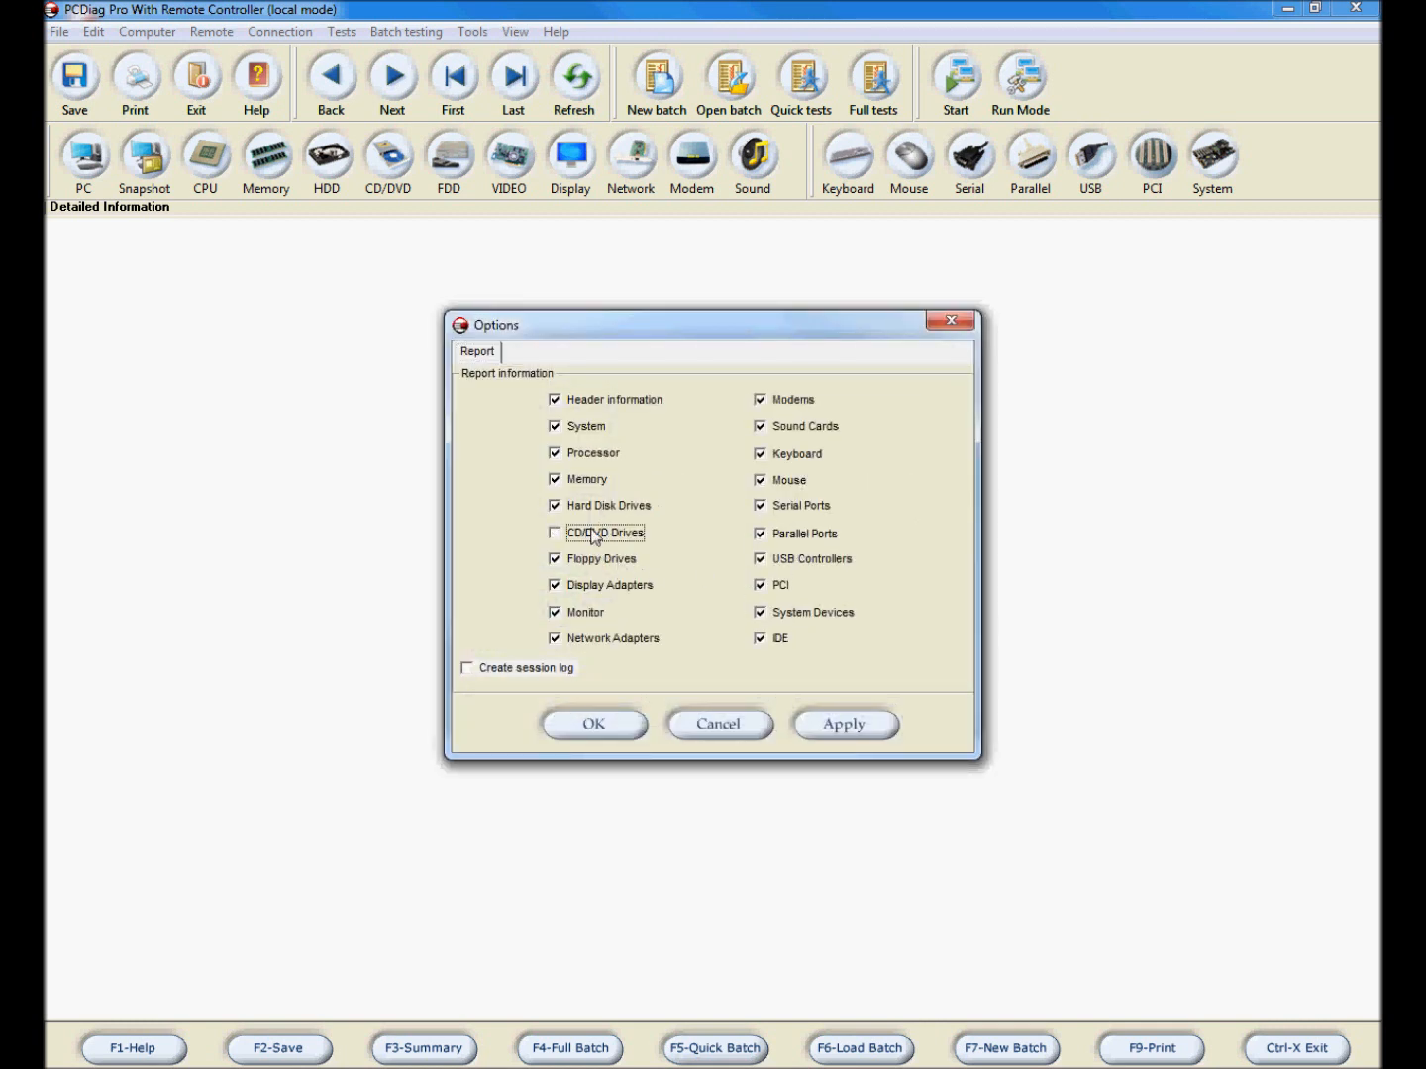
left_click(593, 724)
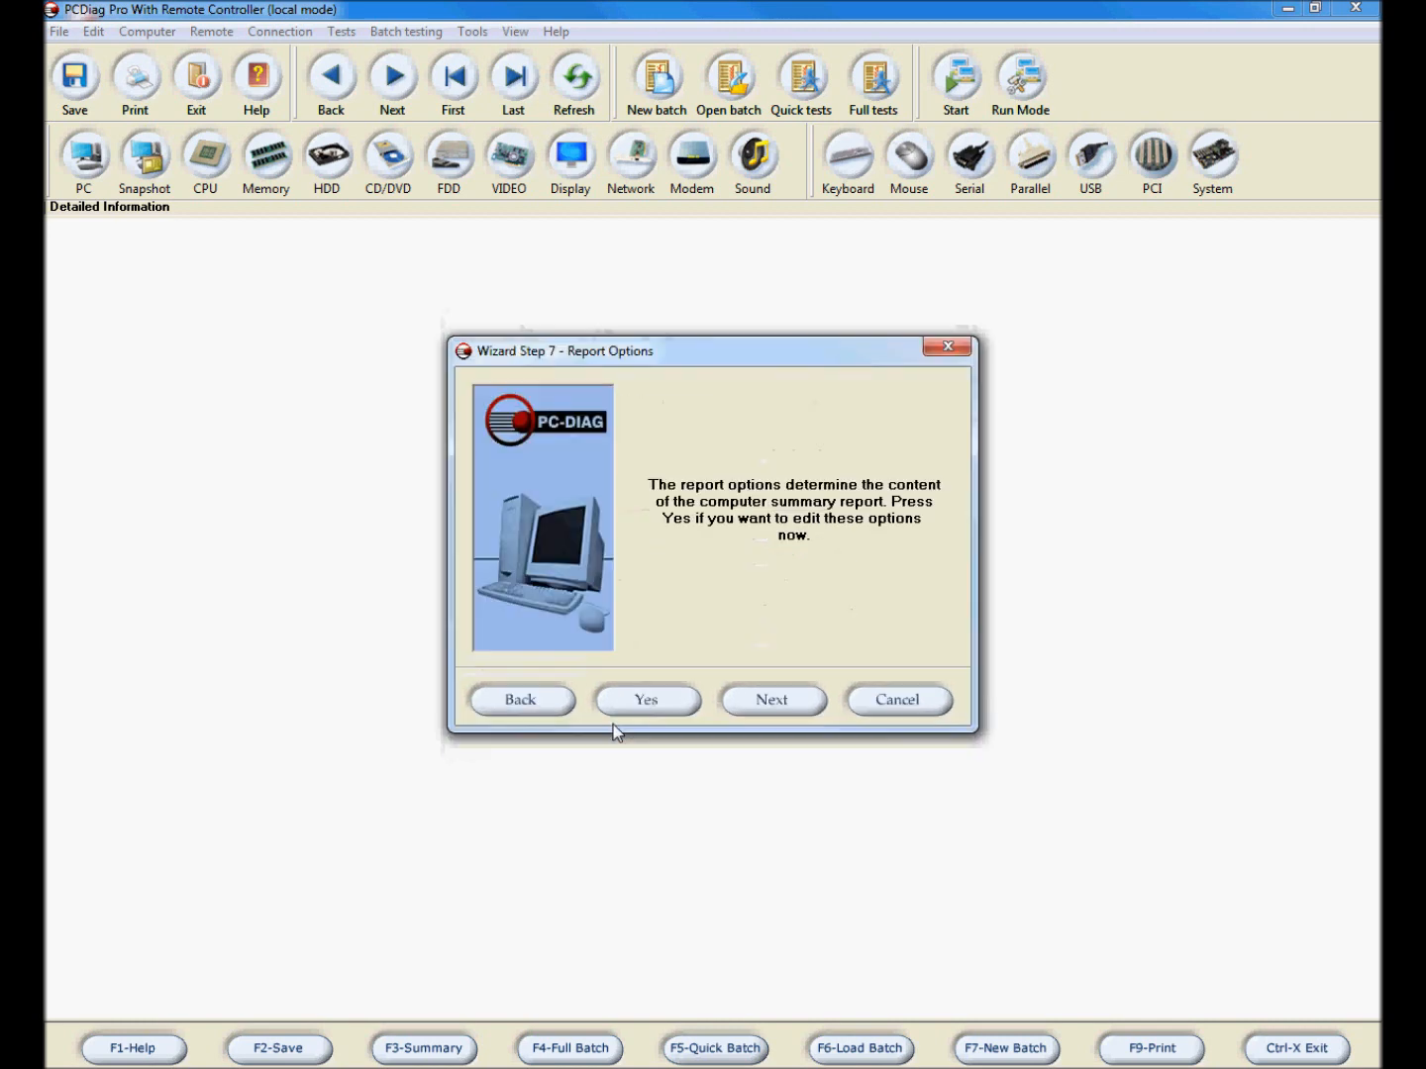
View and close the Step 8 computer summary snapshot, then advance to Step 9
left_click(772, 700)
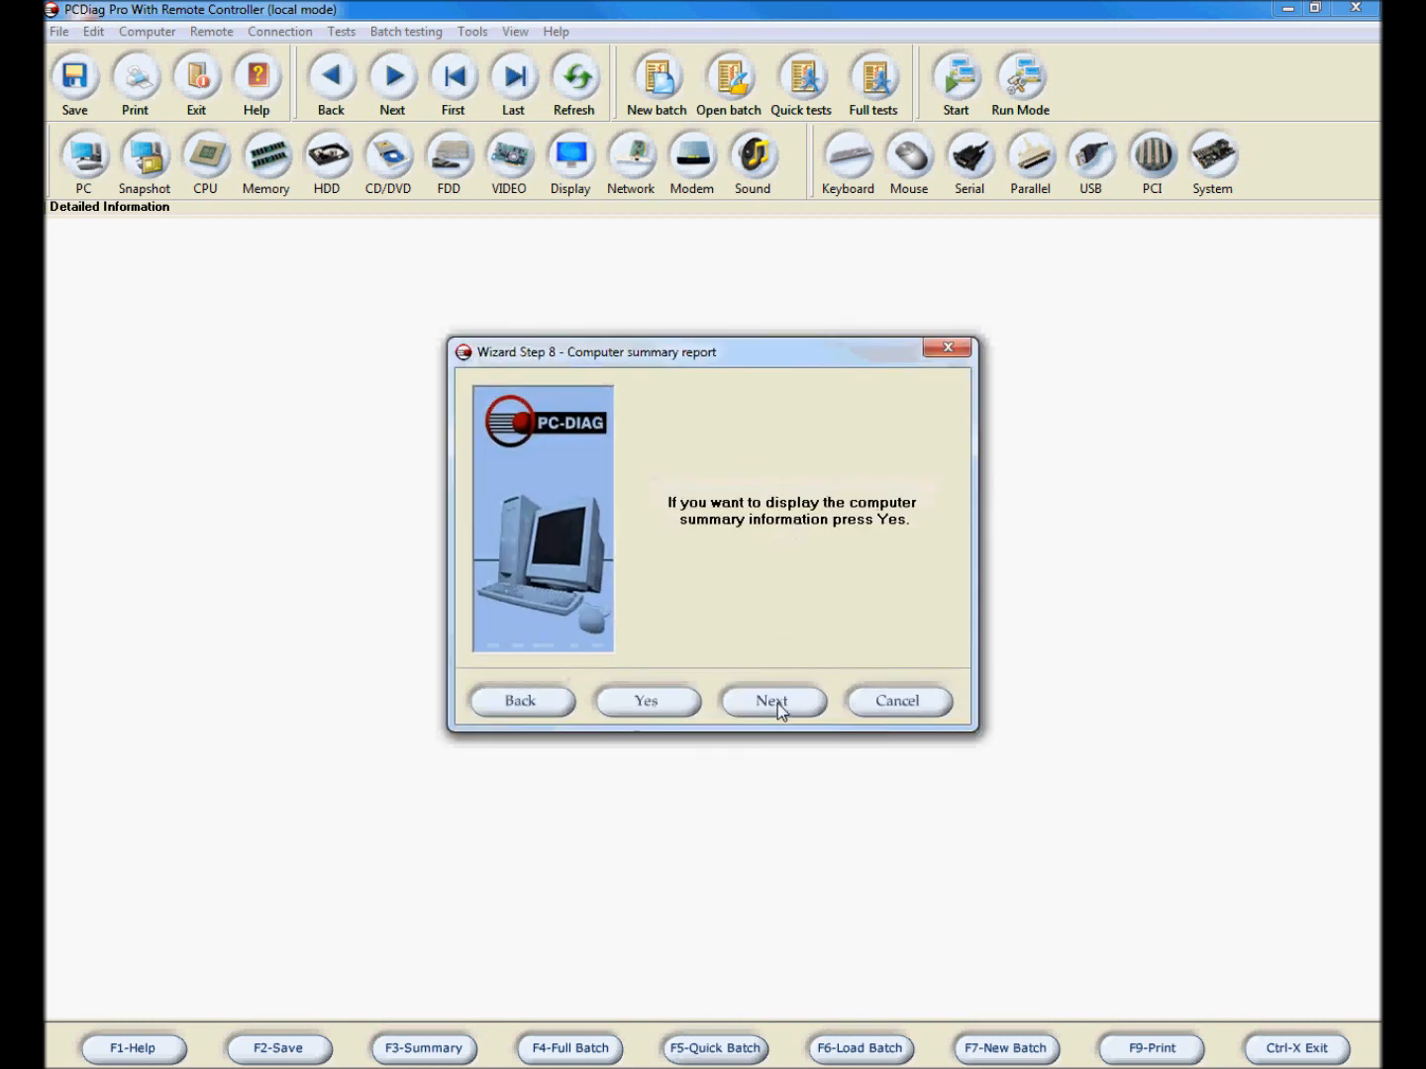
left_click(645, 701)
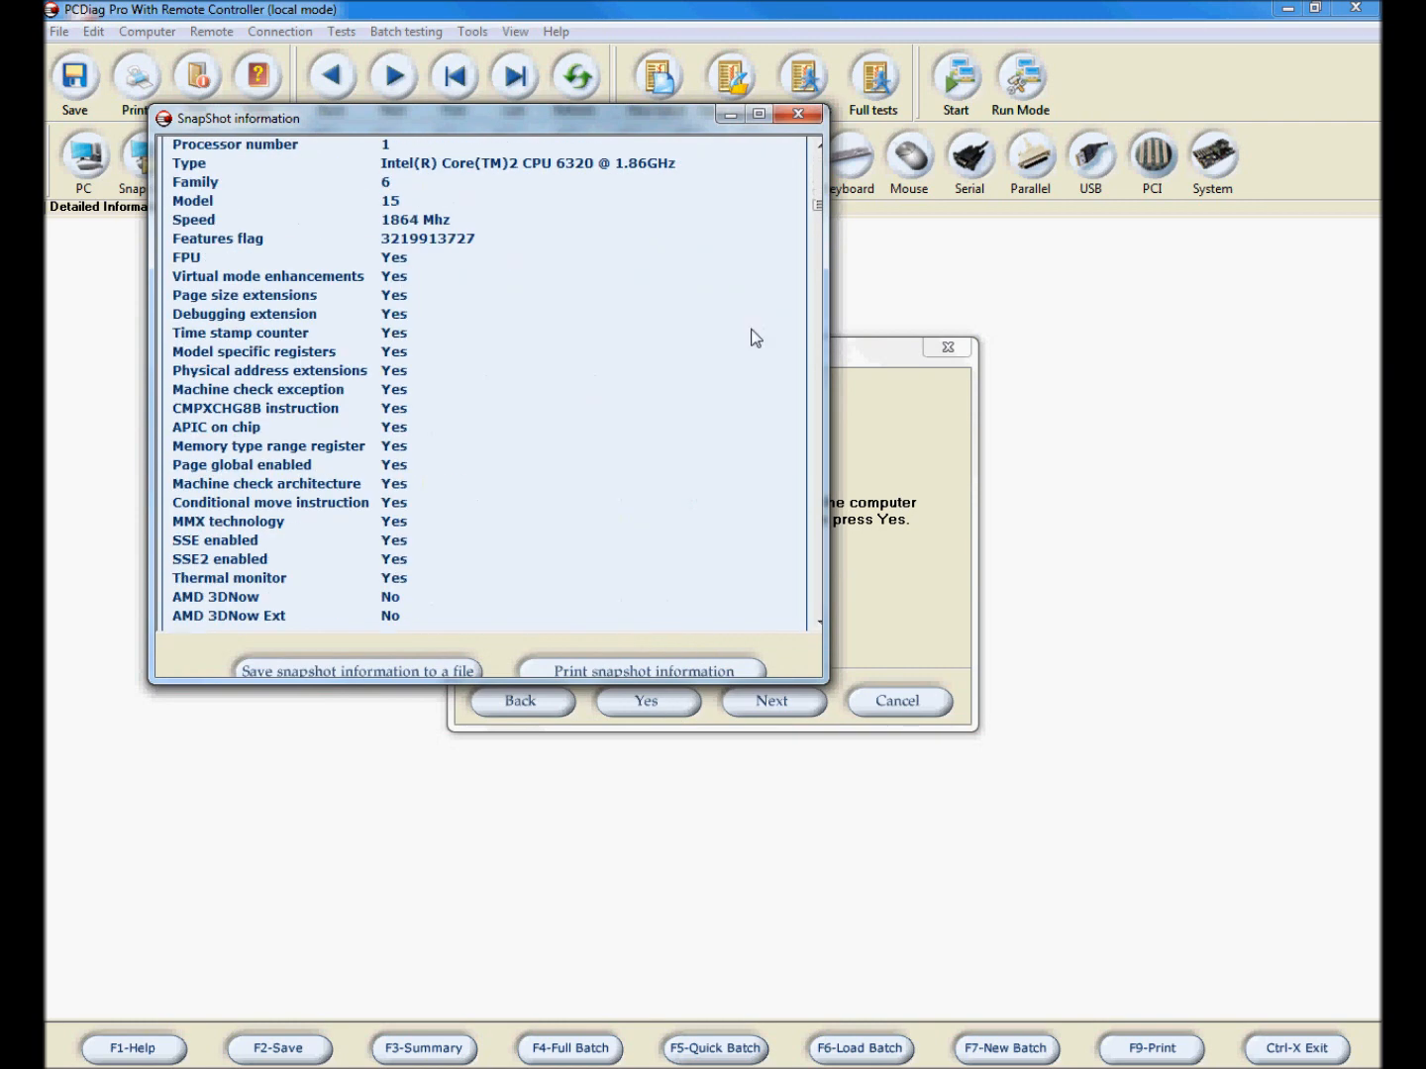
scroll("down", 3)
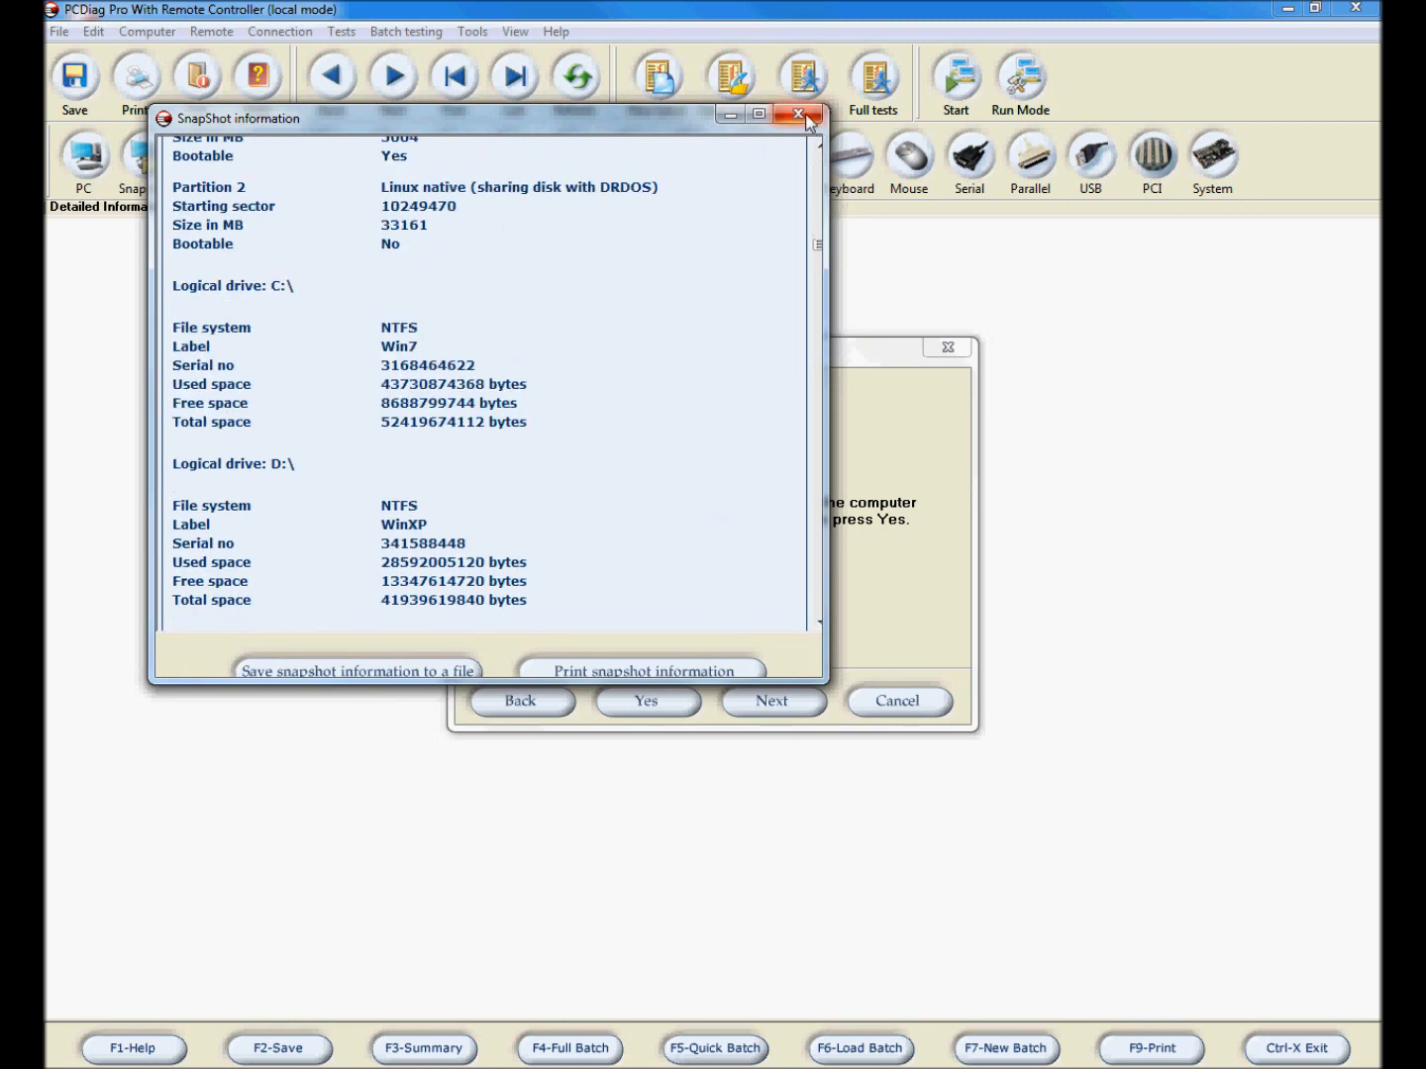
left_click(798, 116)
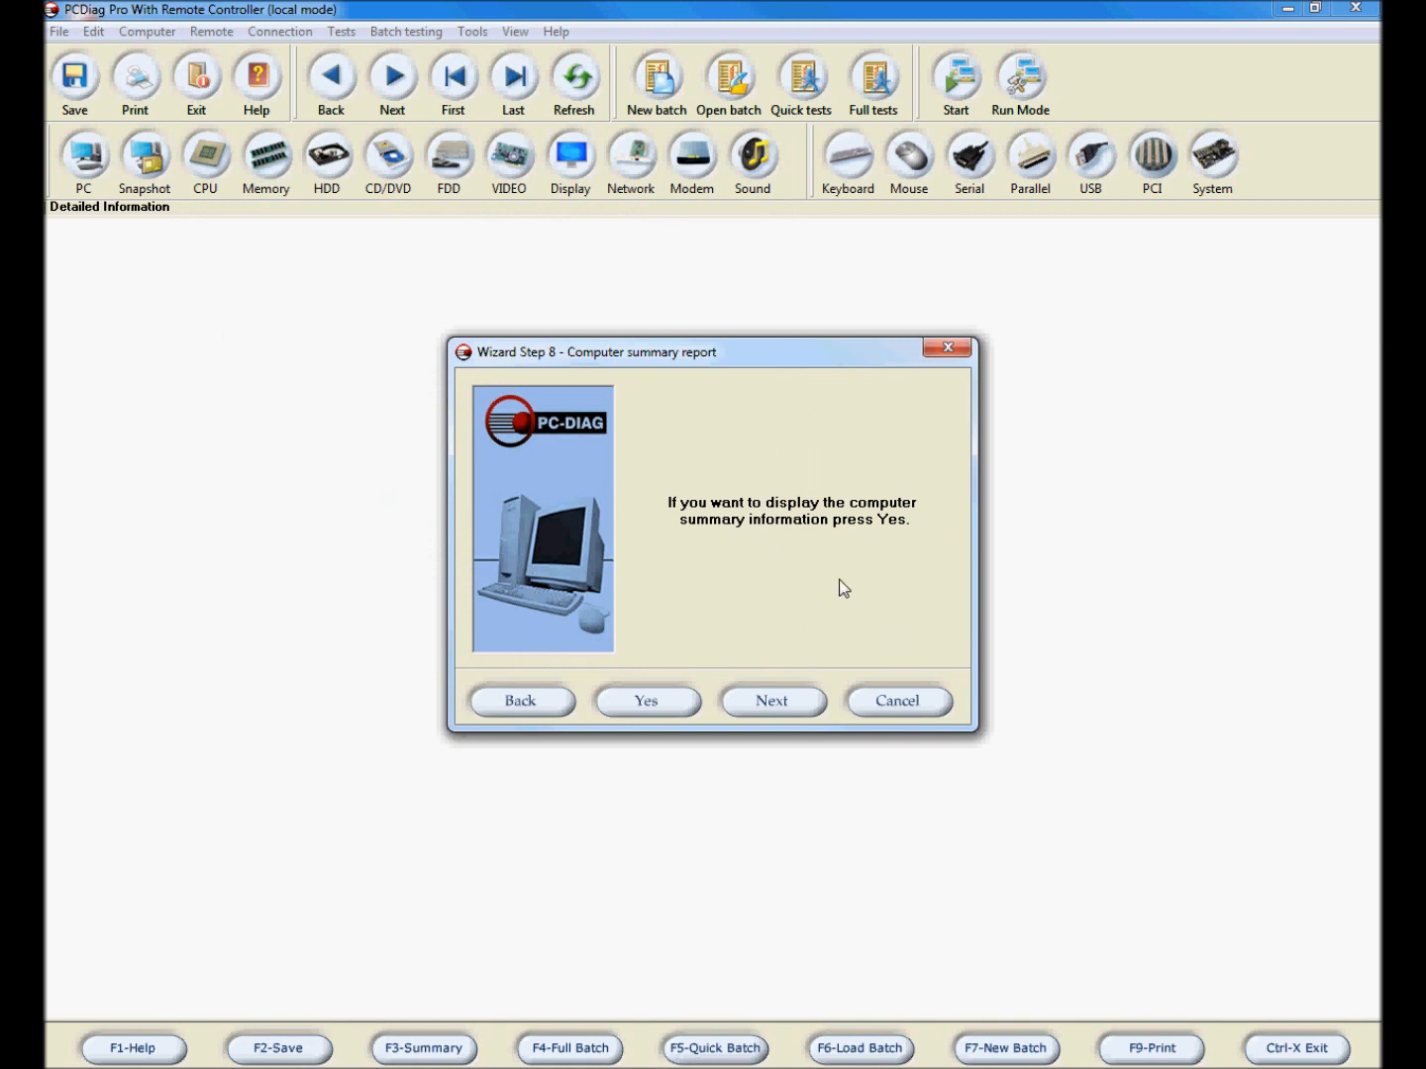
left_click(771, 701)
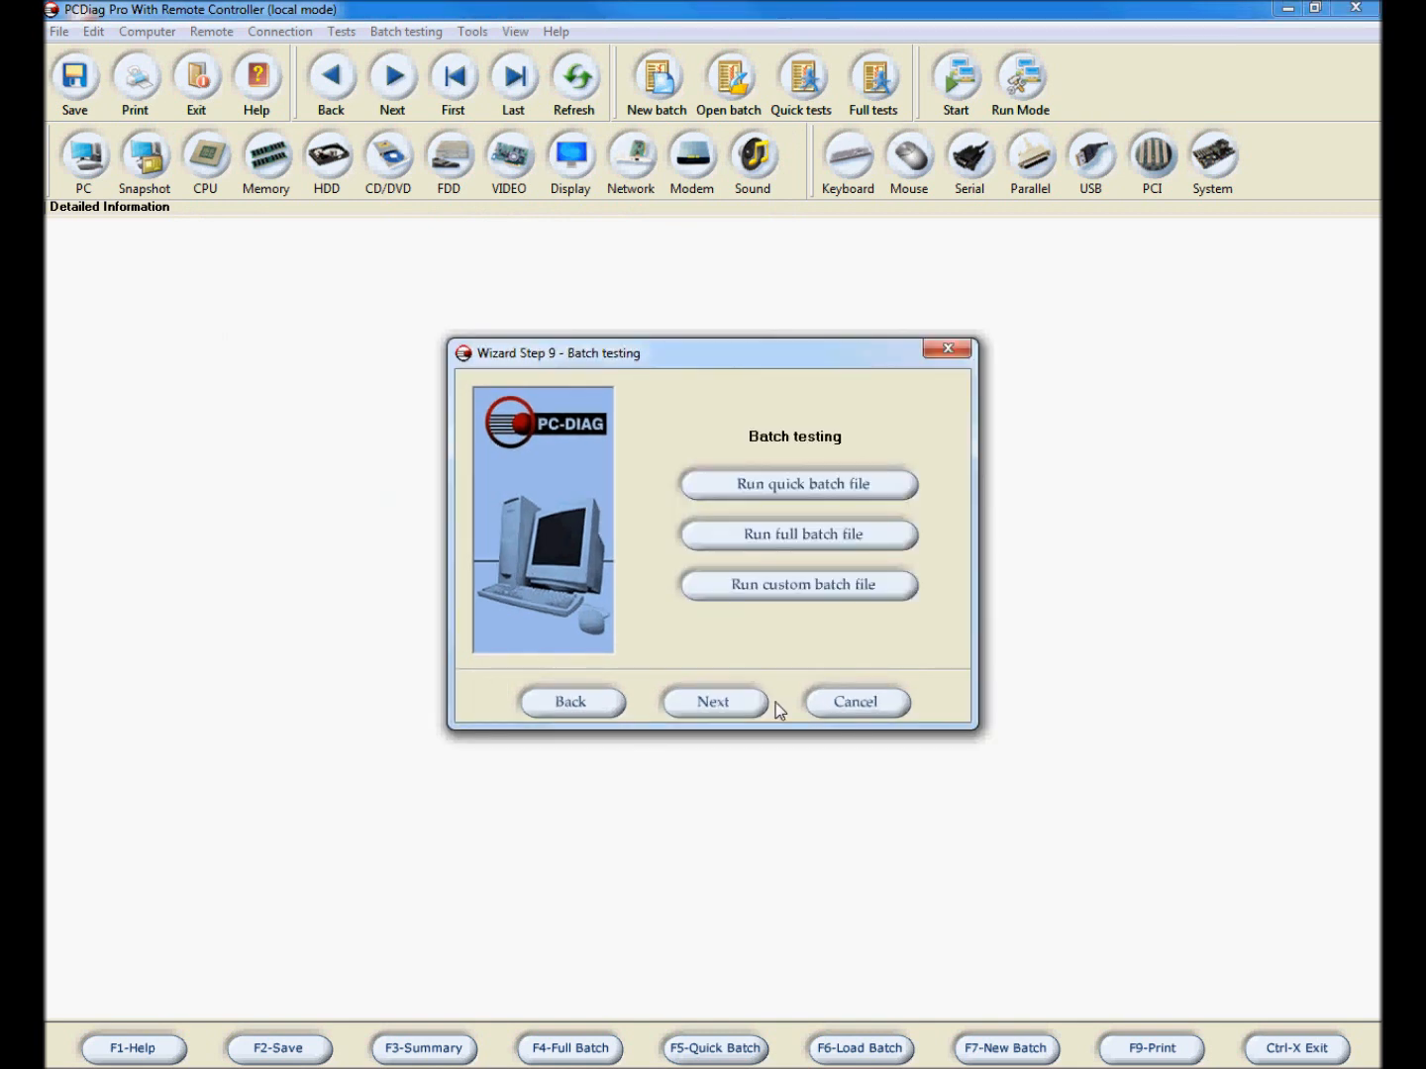
mouse_move(799, 511)
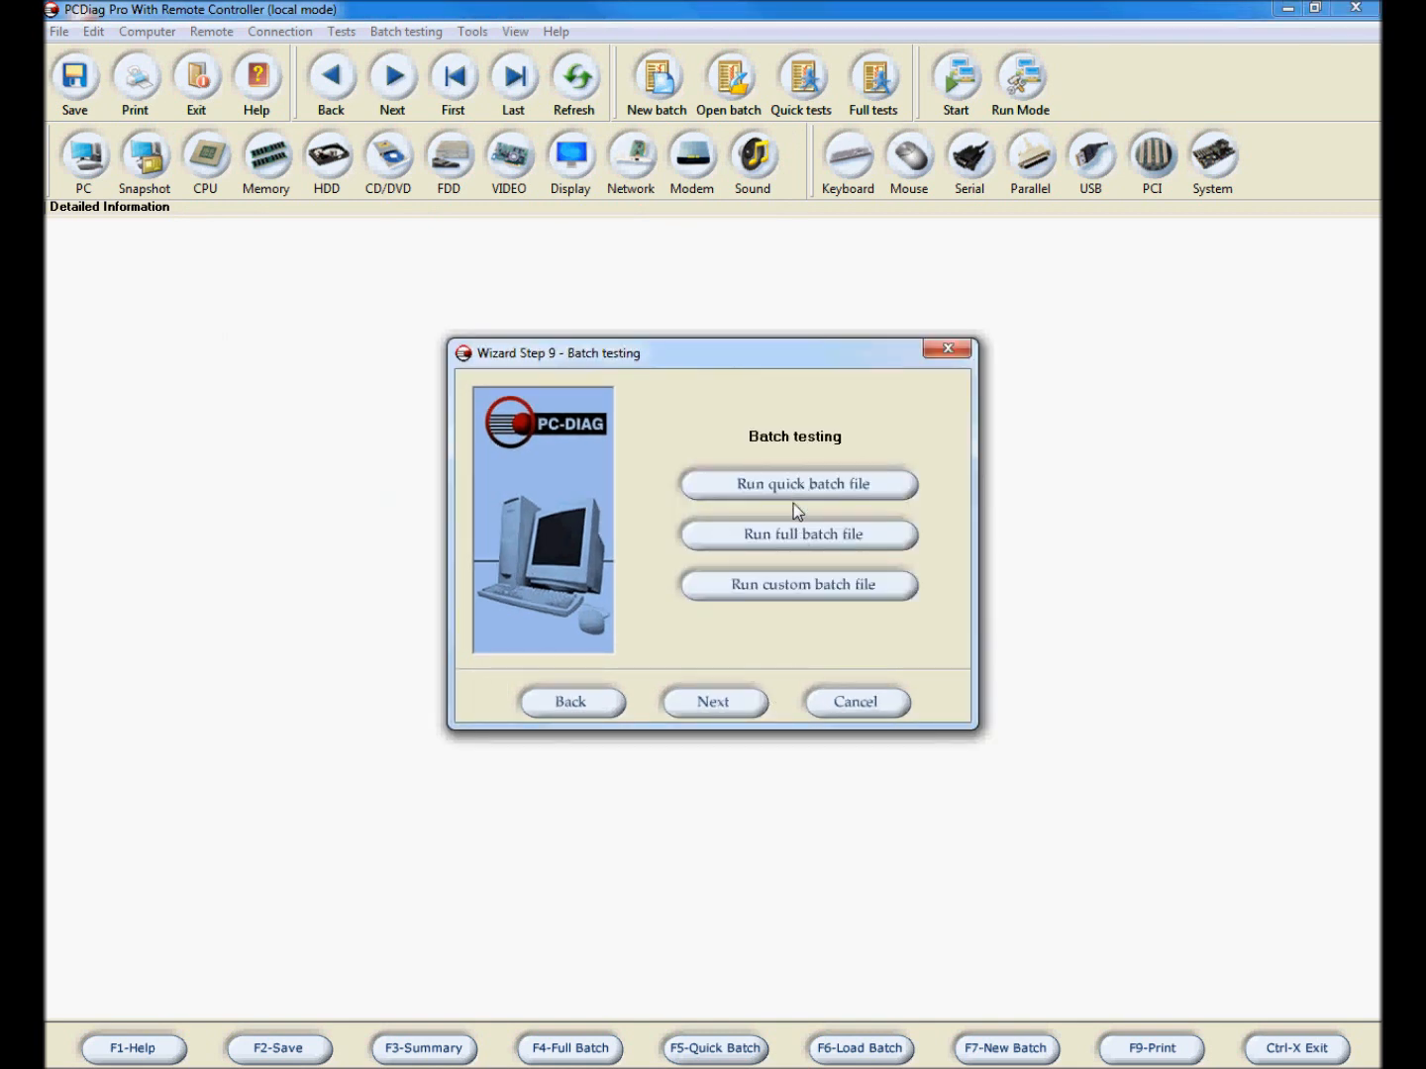
mouse_move(773, 584)
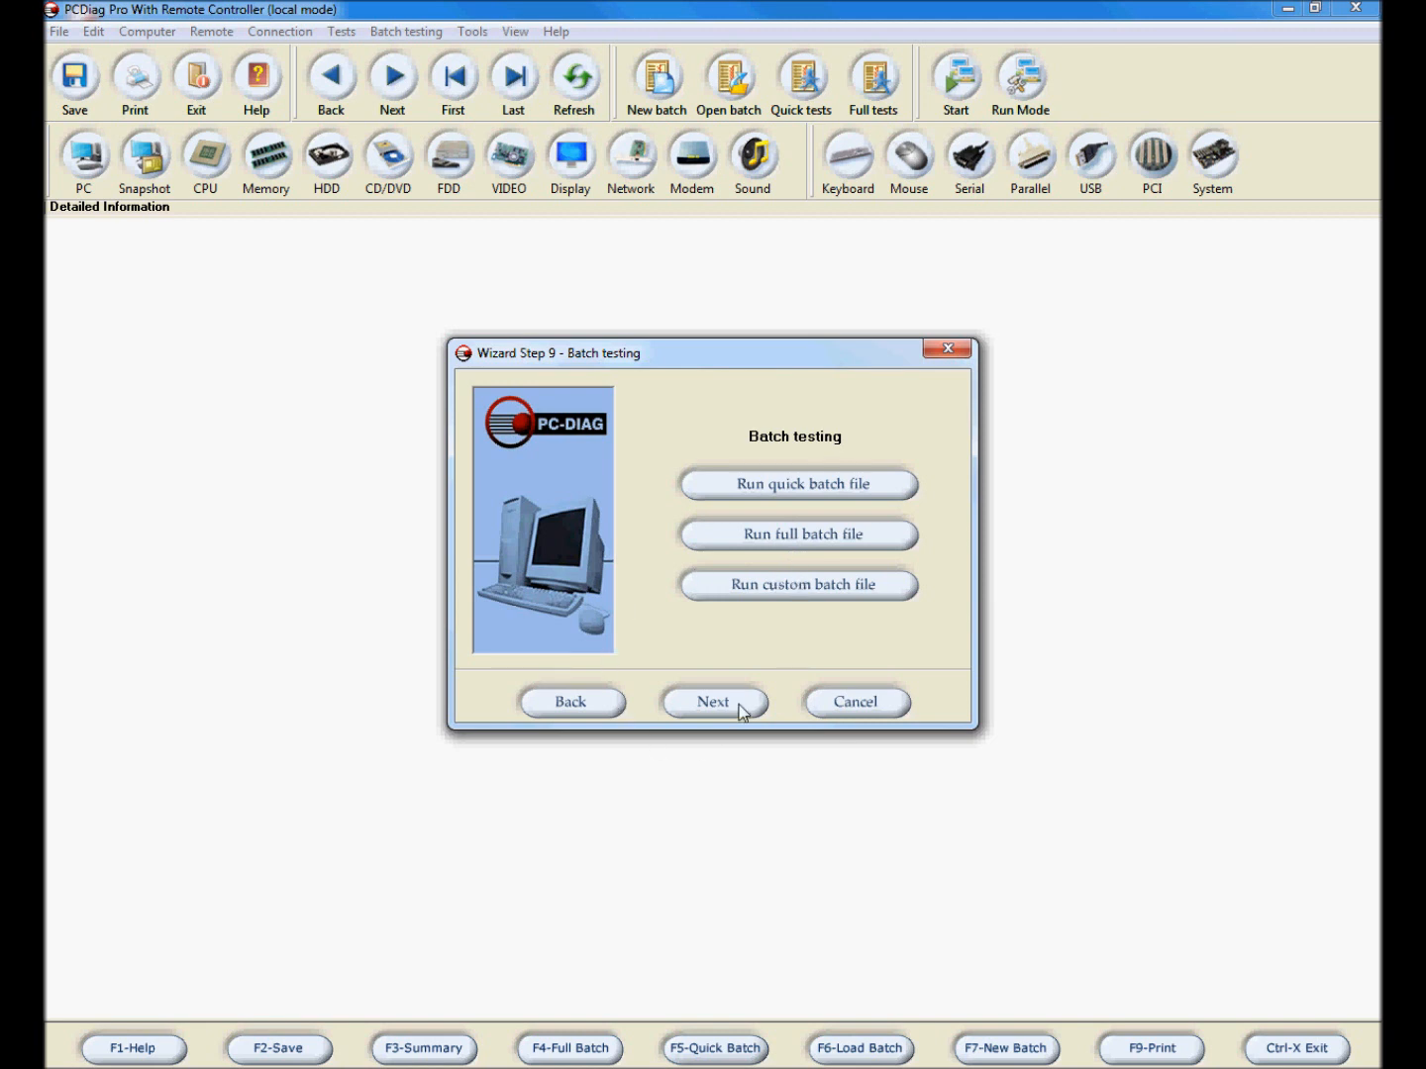
Finish the wizard at Step 10 with 'start wizard next time' left set to Yes
left_click(714, 702)
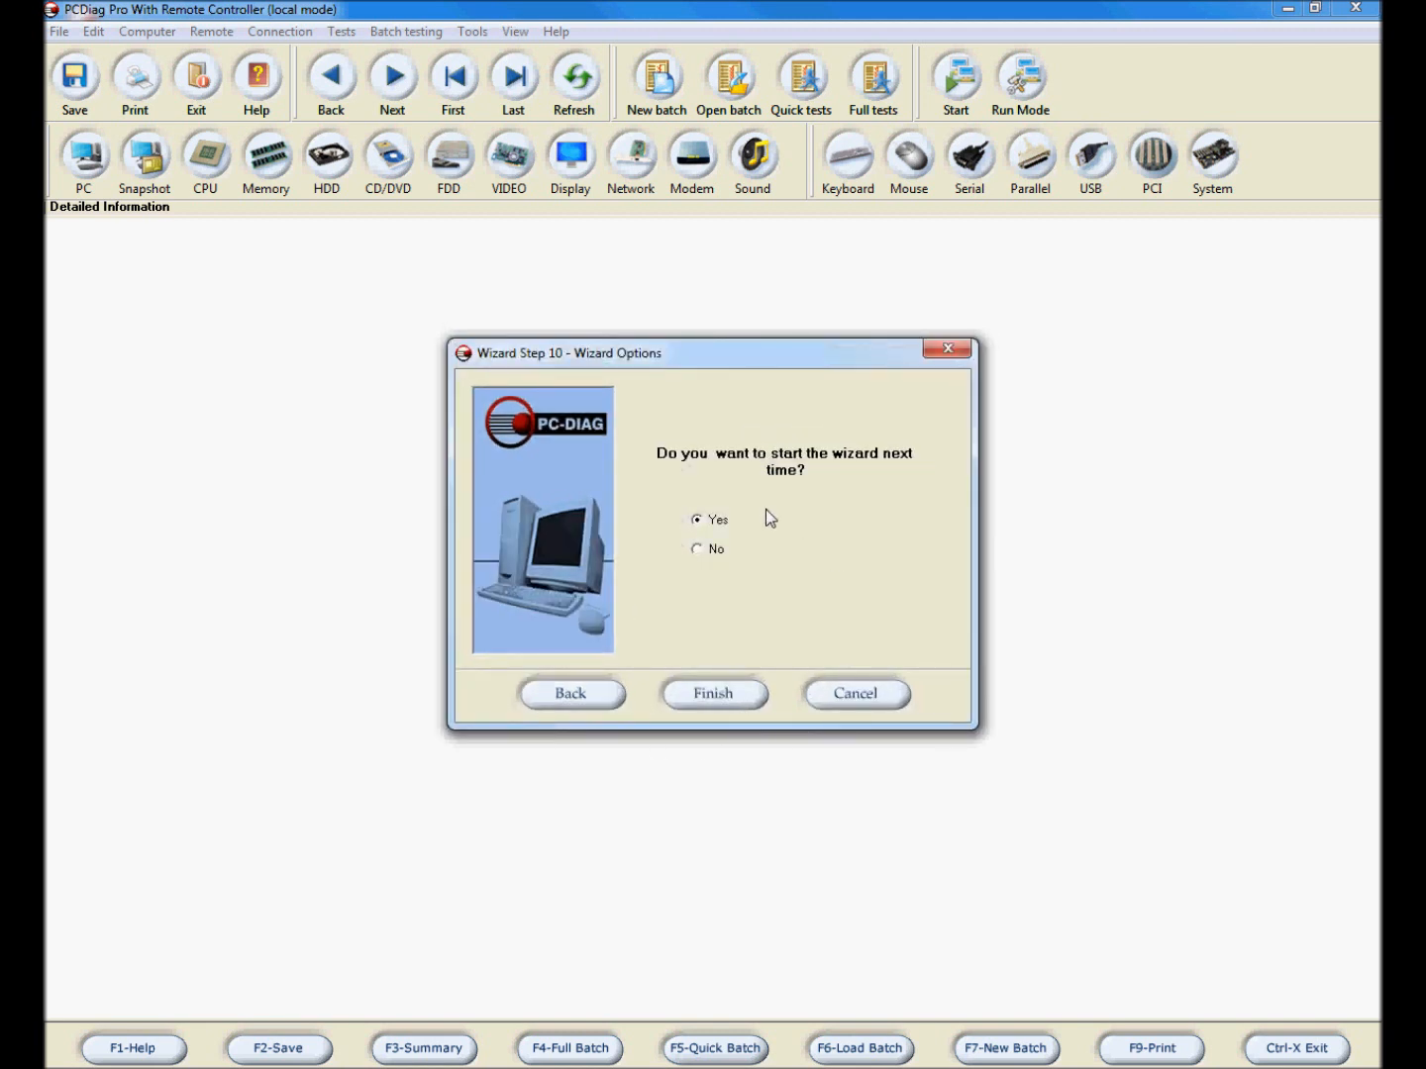
left_click(697, 550)
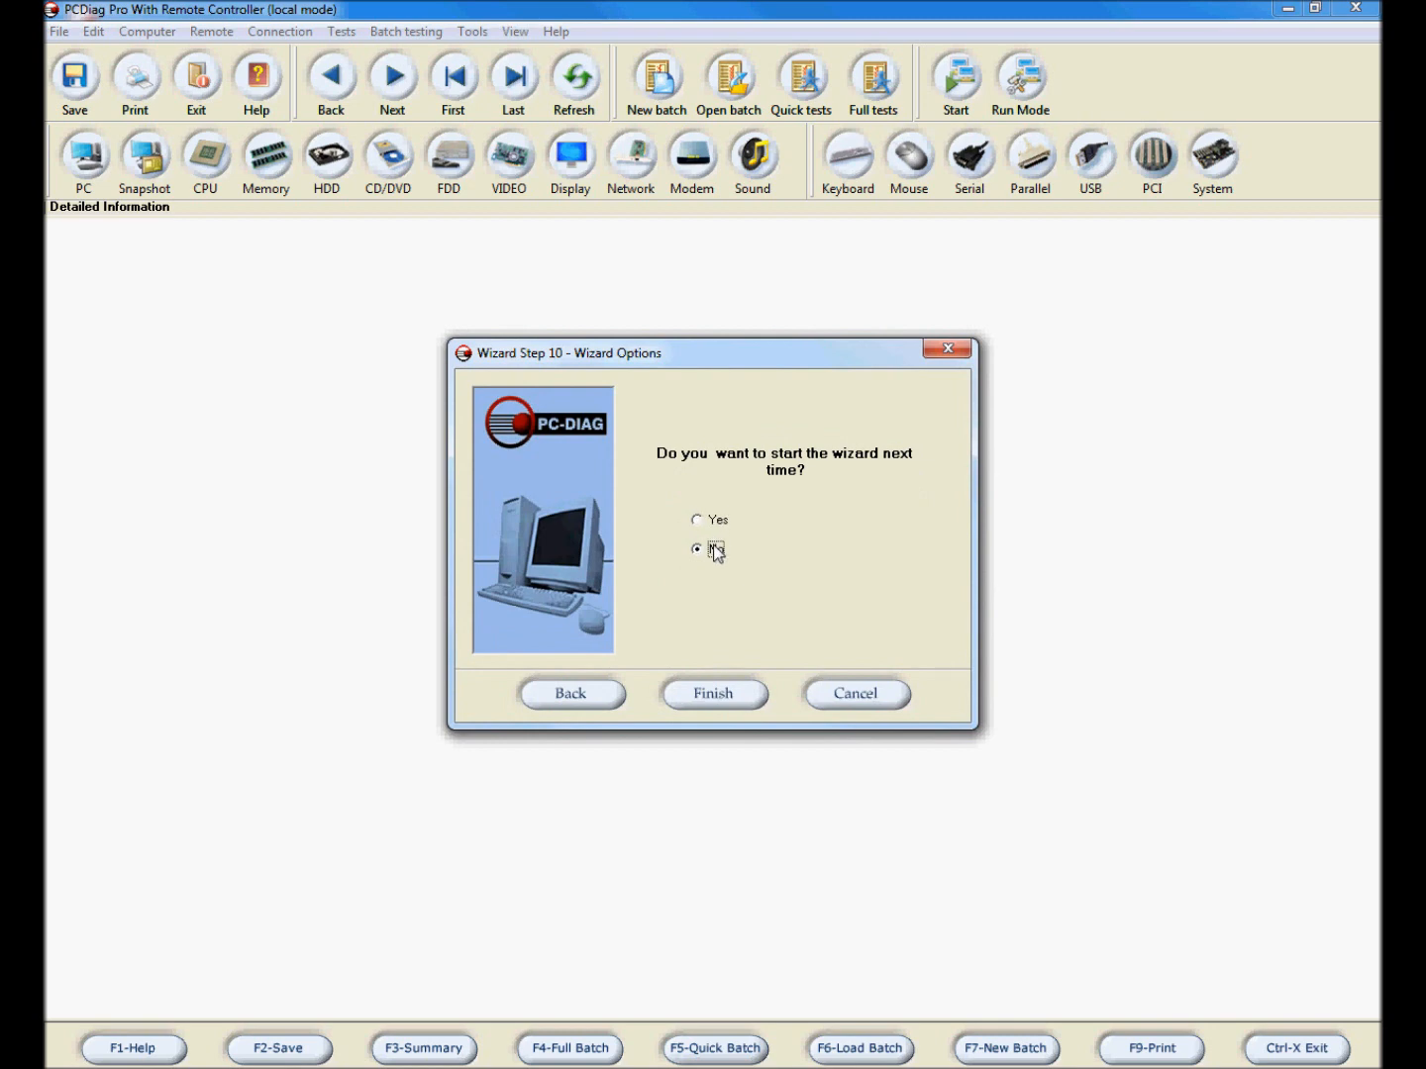
left_click(698, 519)
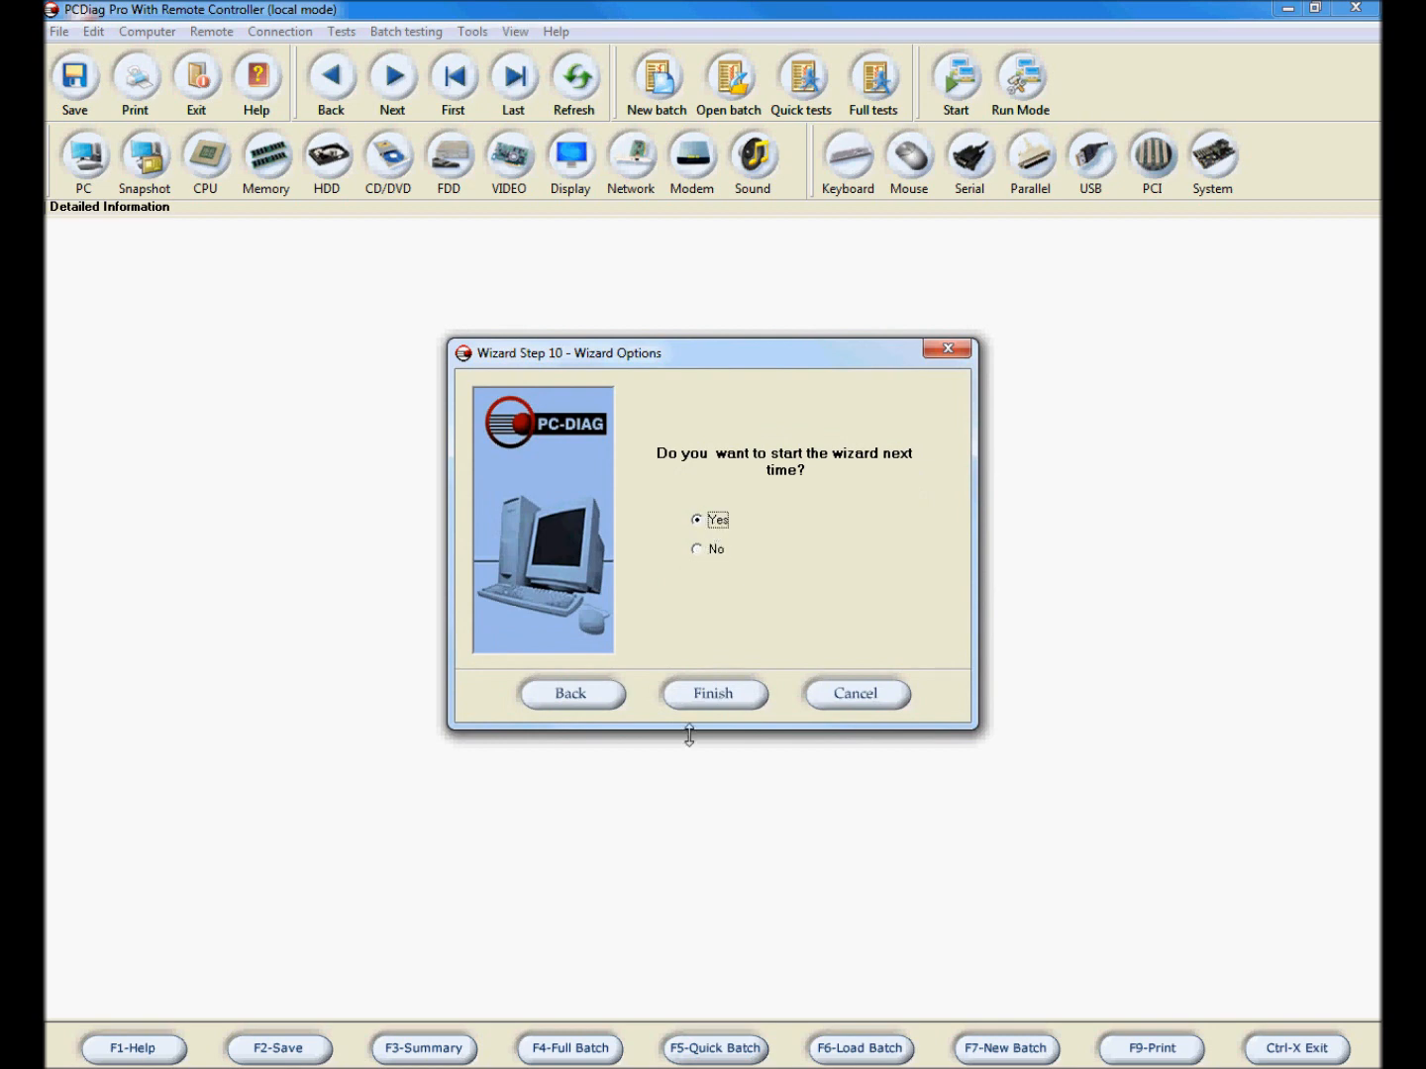
left_click(713, 693)
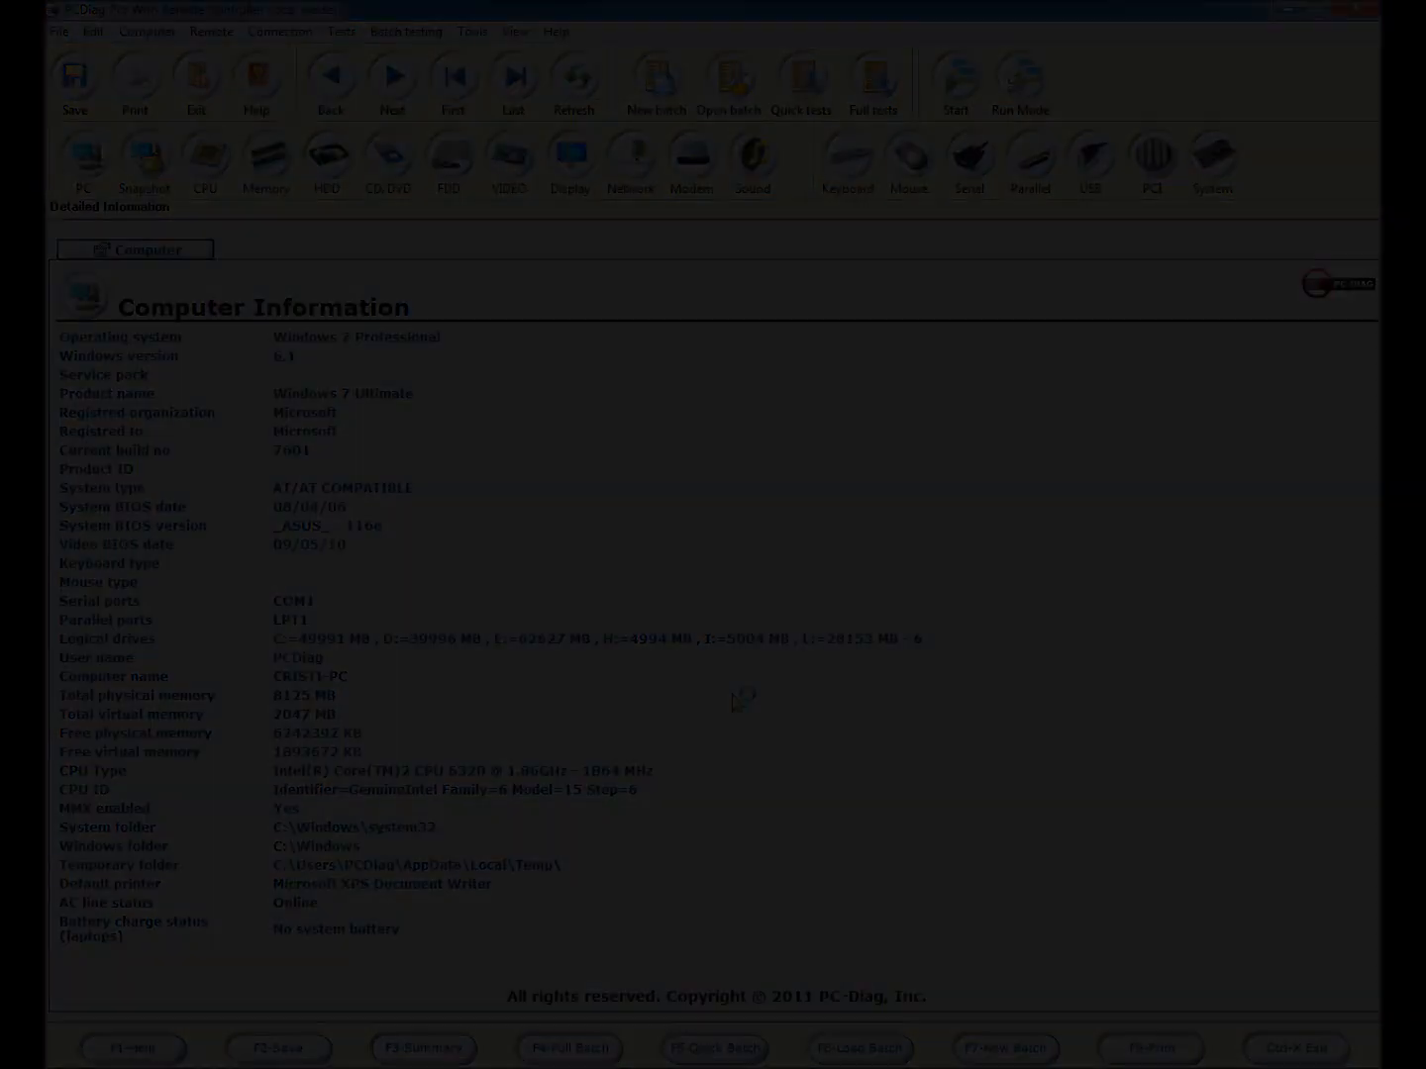